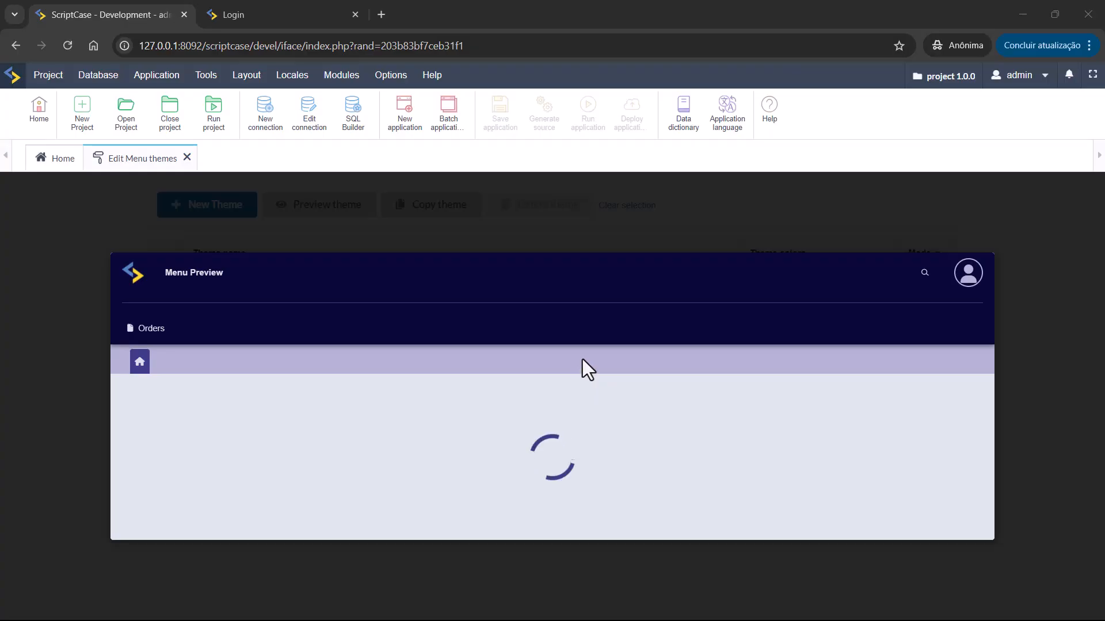
{"action": "mouse_move", "coordinate": [588, 352]}
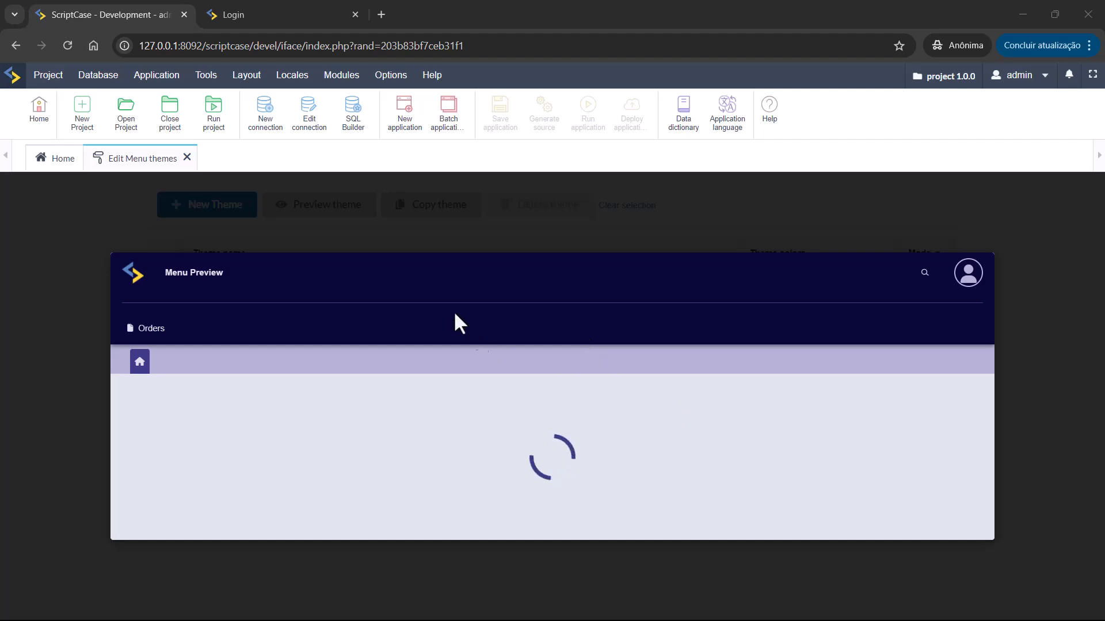
Close the menu preview, dismiss the Locales menu, and scroll through the menu themes list.
{"action": "left_click", "coordinate": [292, 74]}
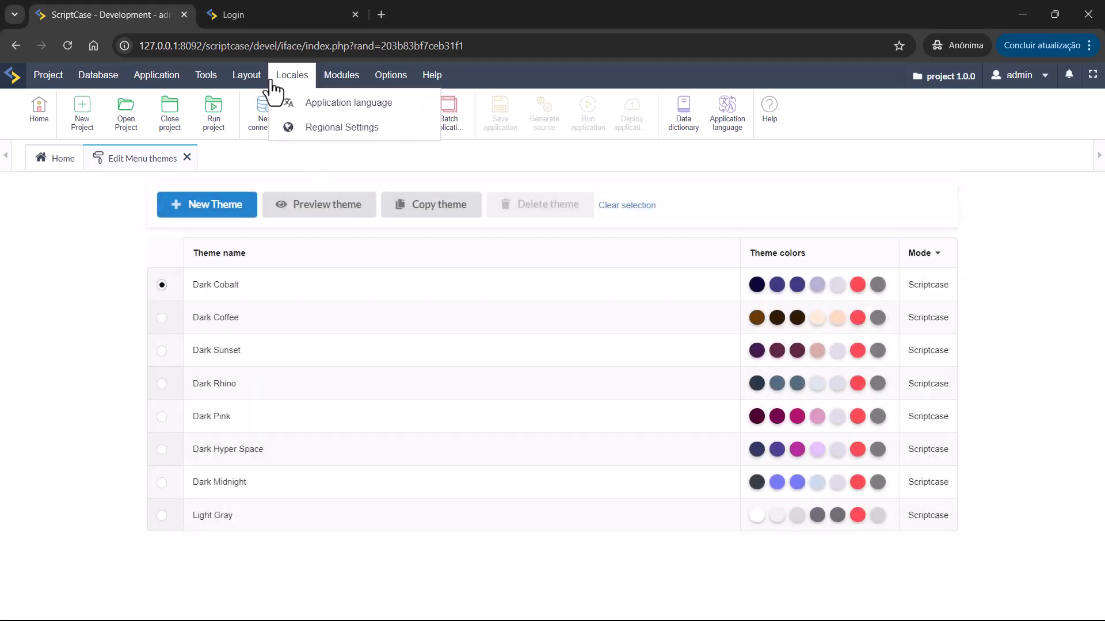
{"action": "left_click", "coordinate": [245, 76]}
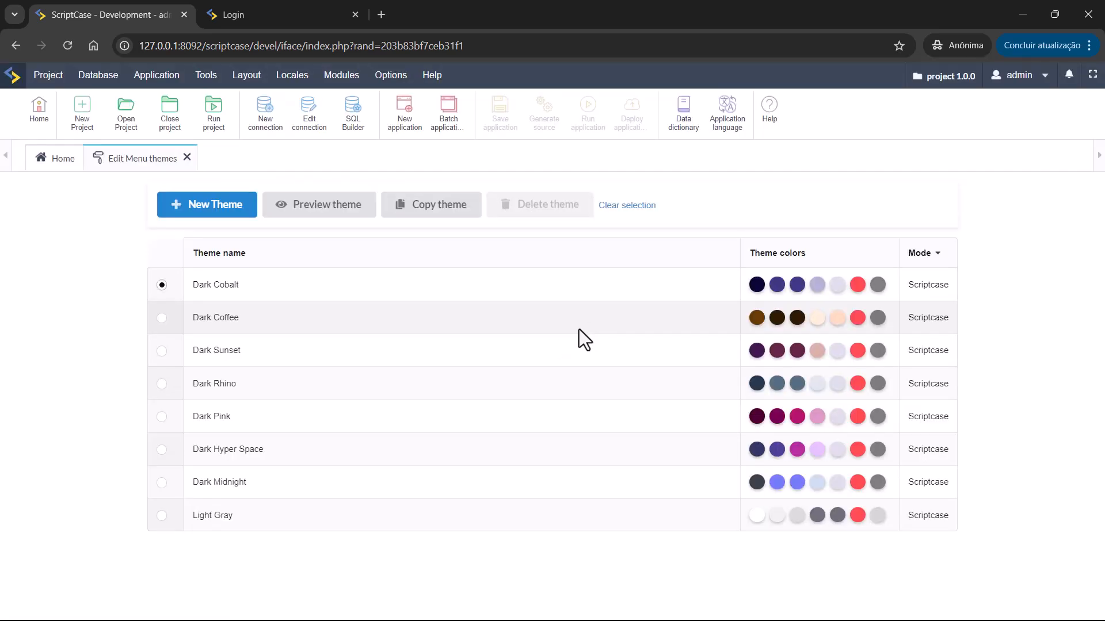
{"action": "scroll", "scroll_direction": "down", "scroll_amount": 3}
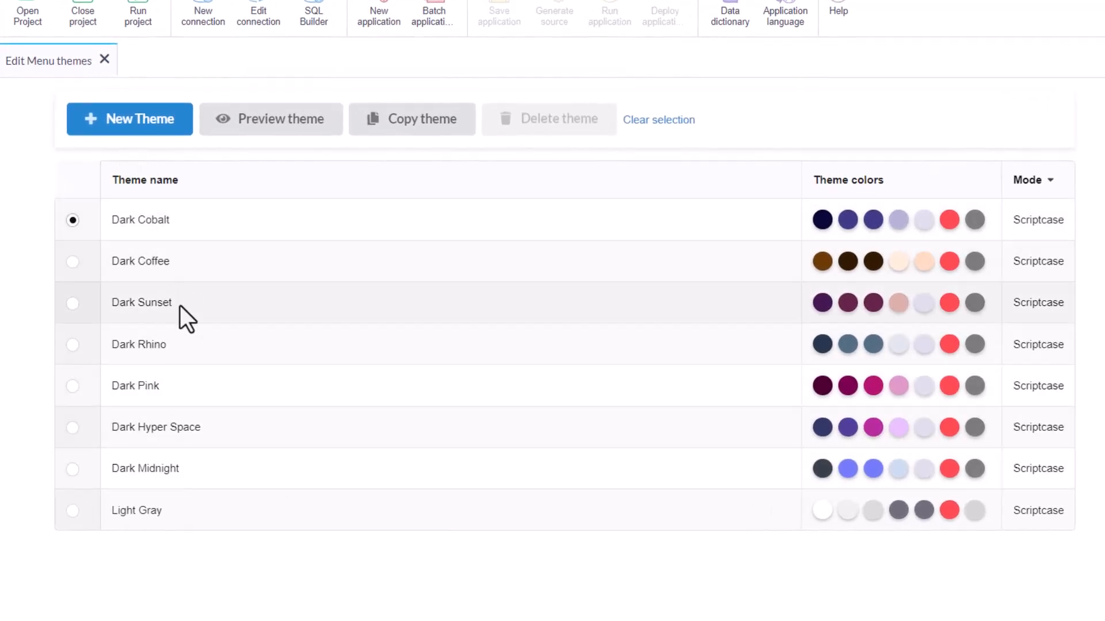
{"action": "mouse_move", "coordinate": [191, 511]}
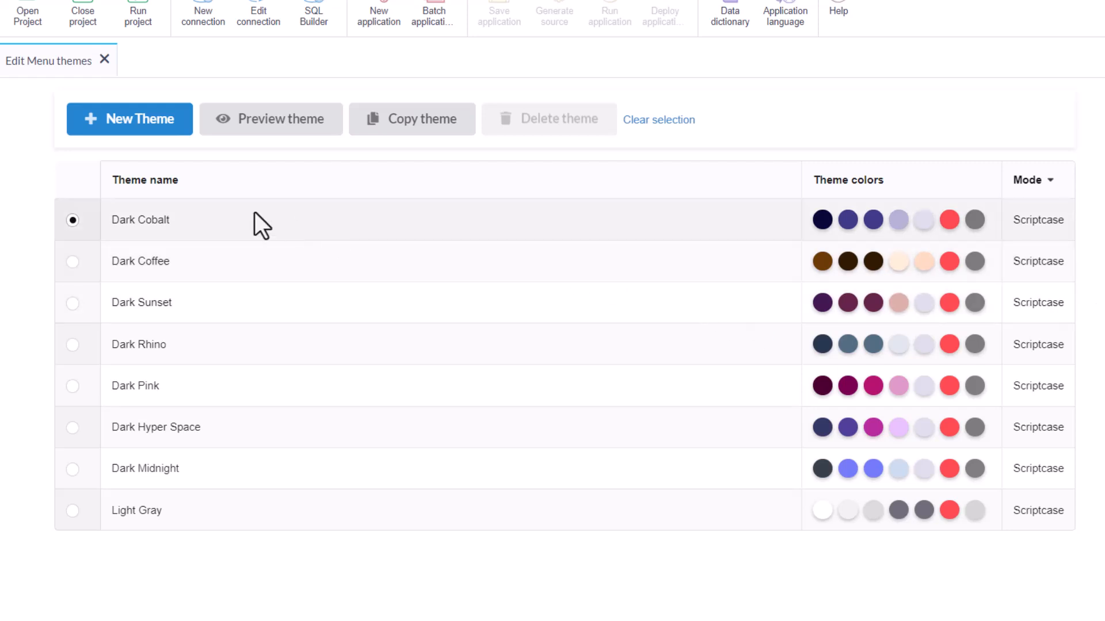
{"action": "mouse_move", "coordinate": [674, 239]}
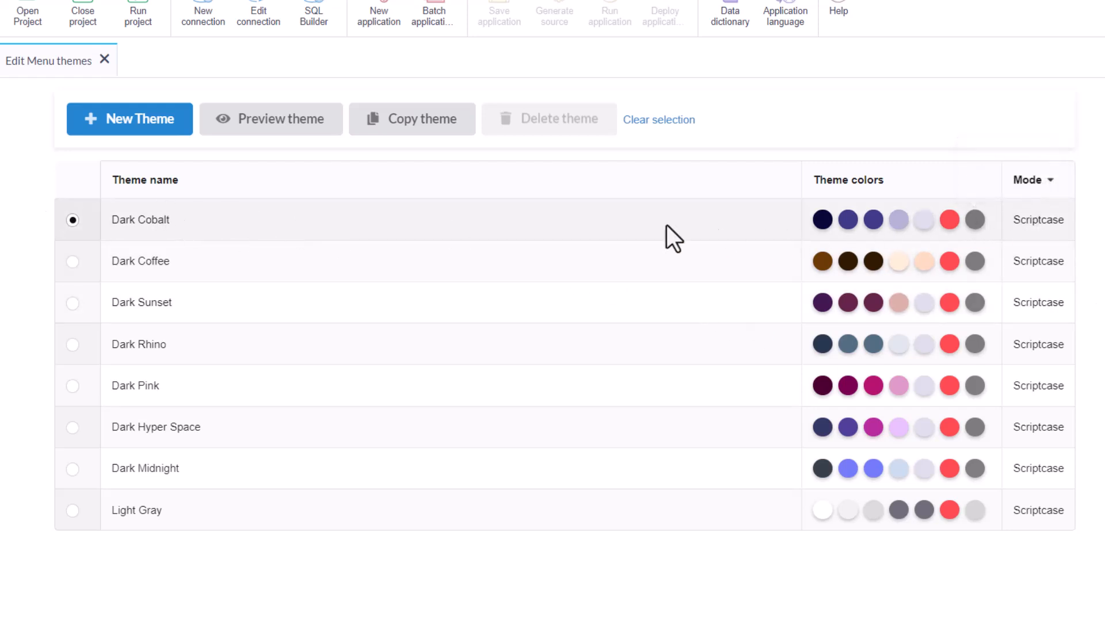
{"action": "mouse_move", "coordinate": [172, 259]}
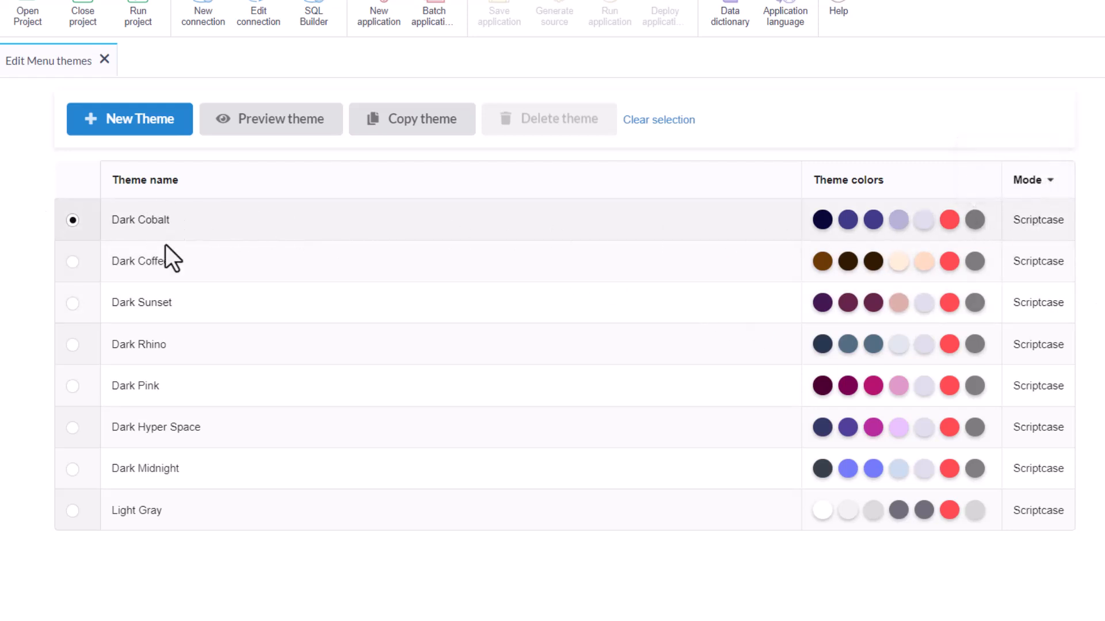
{"action": "mouse_move", "coordinate": [186, 380]}
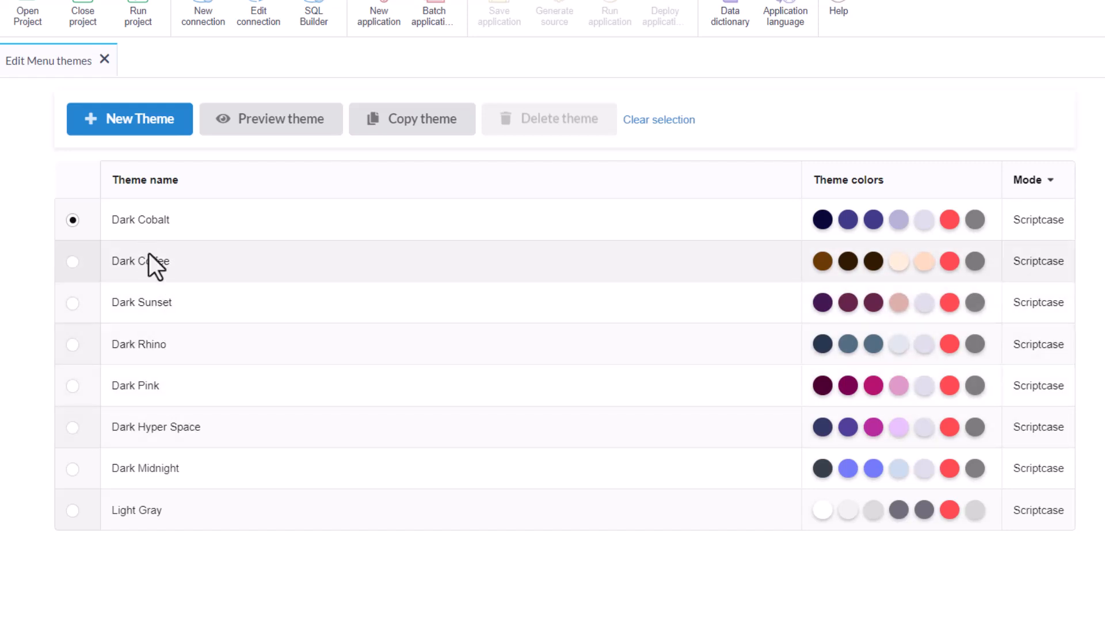
{"action": "mouse_move", "coordinate": [754, 297]}
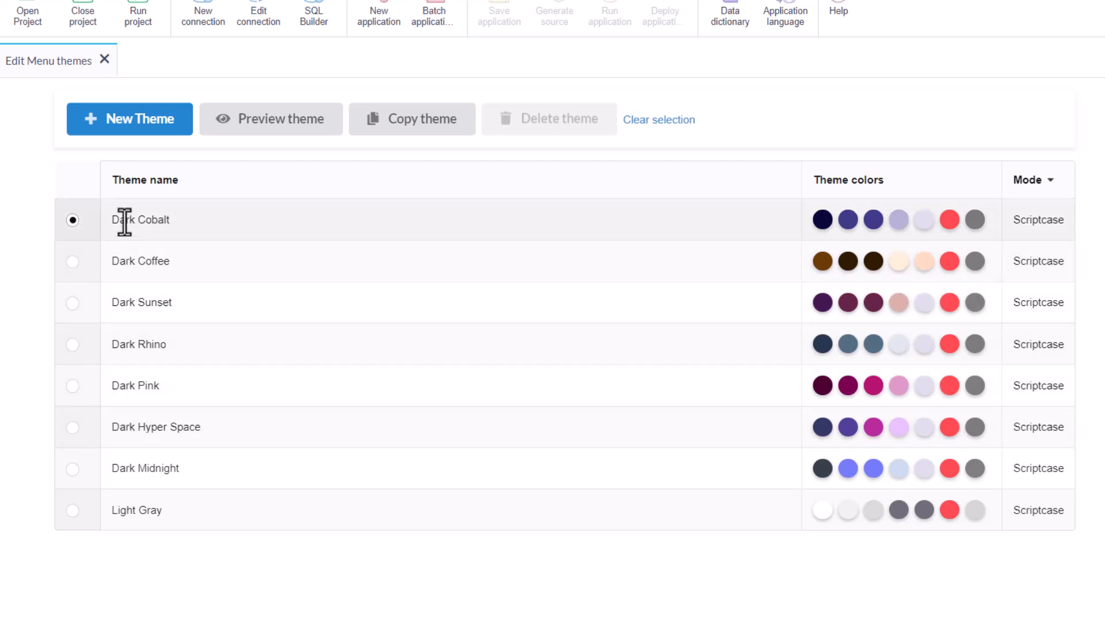
{"action": "mouse_move", "coordinate": [271, 119]}
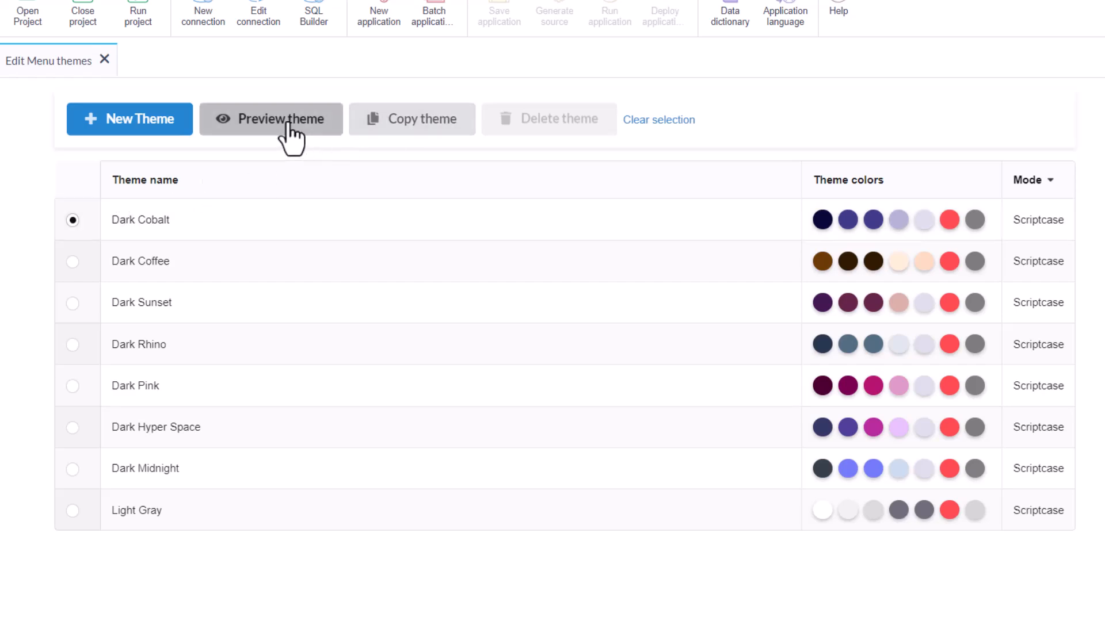
{"action": "left_click", "coordinate": [279, 119]}
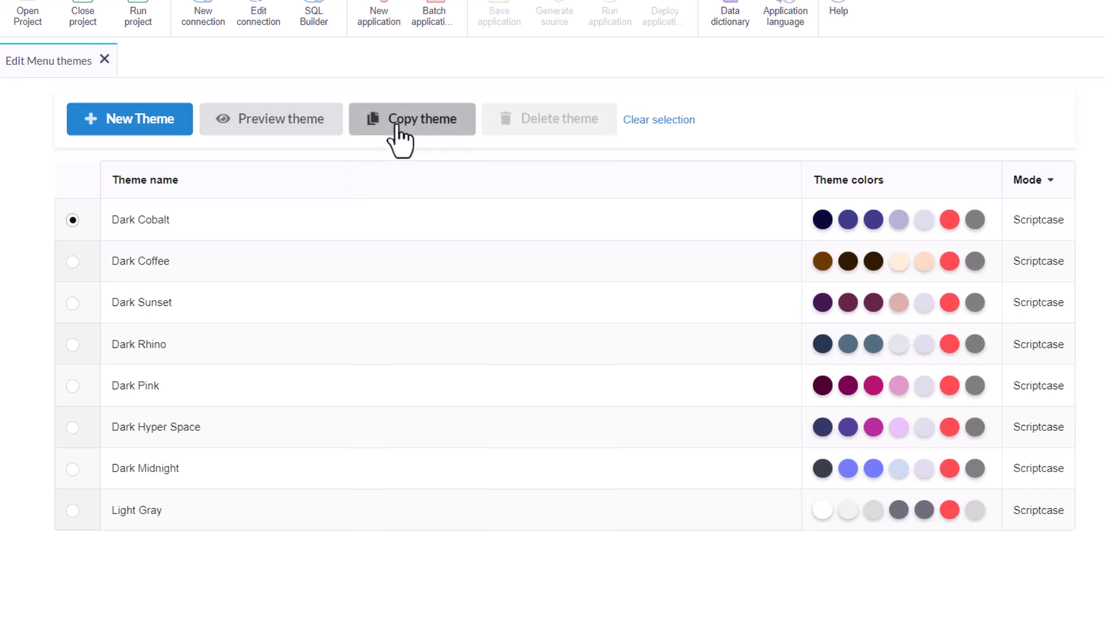
{"action": "left_click", "coordinate": [411, 119]}
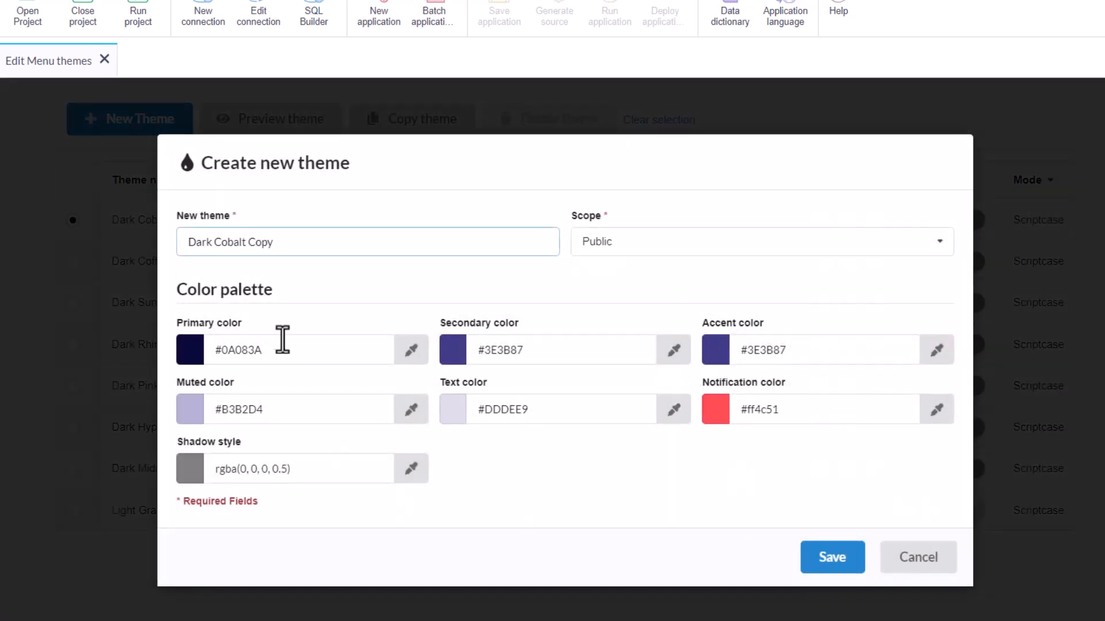
{"action": "mouse_move", "coordinate": [918, 557]}
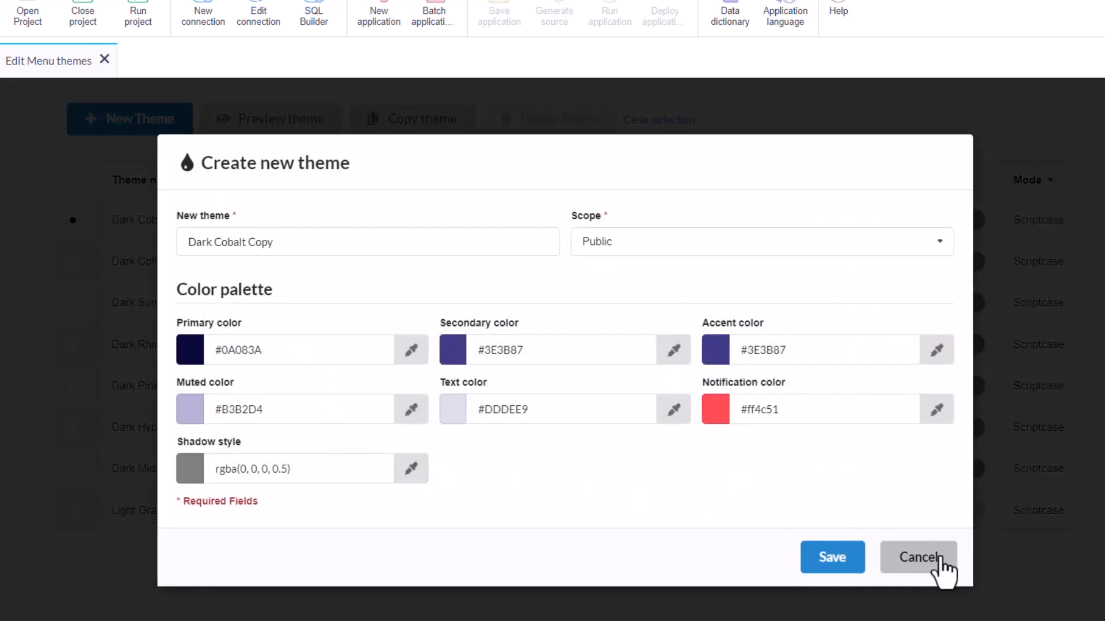
{"action": "left_click", "coordinate": [919, 556]}
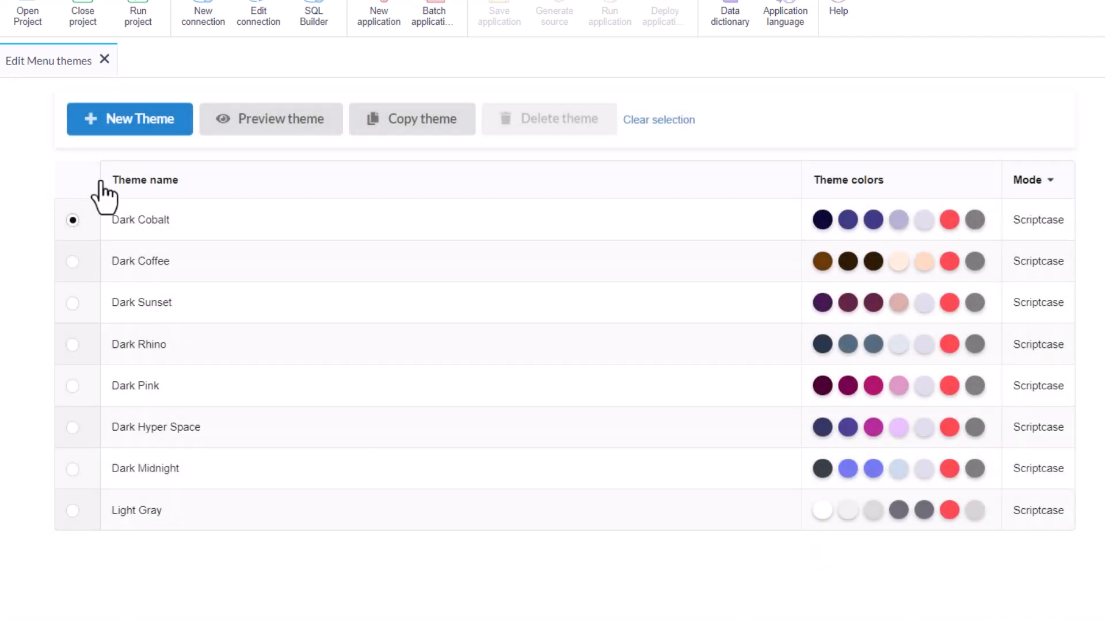
{"action": "mouse_move", "coordinate": [113, 134]}
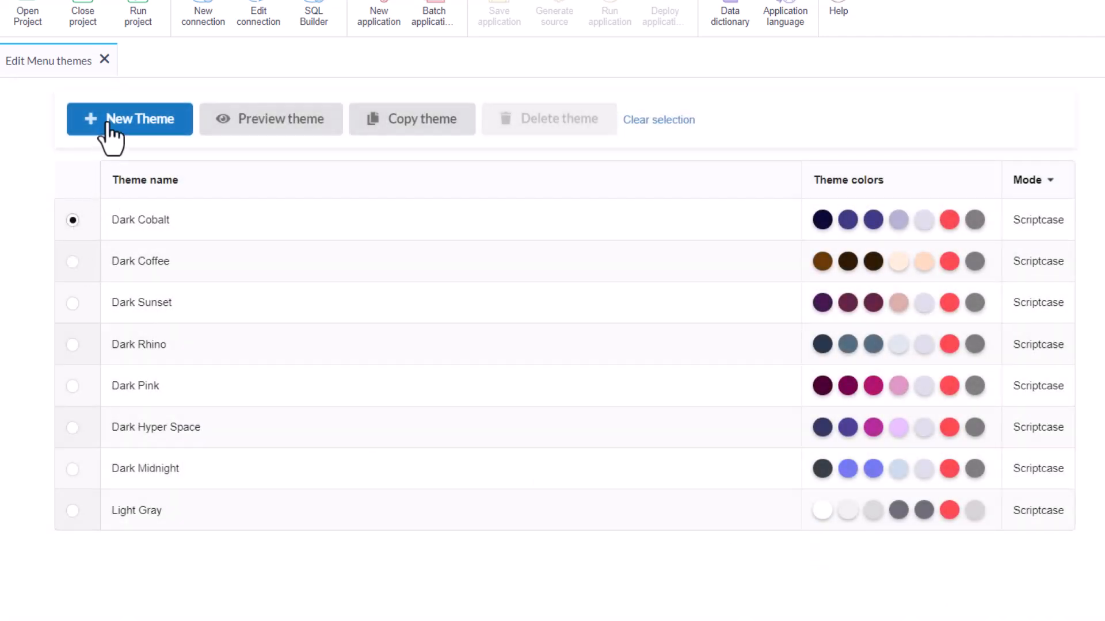
{"action": "left_click", "coordinate": [129, 119]}
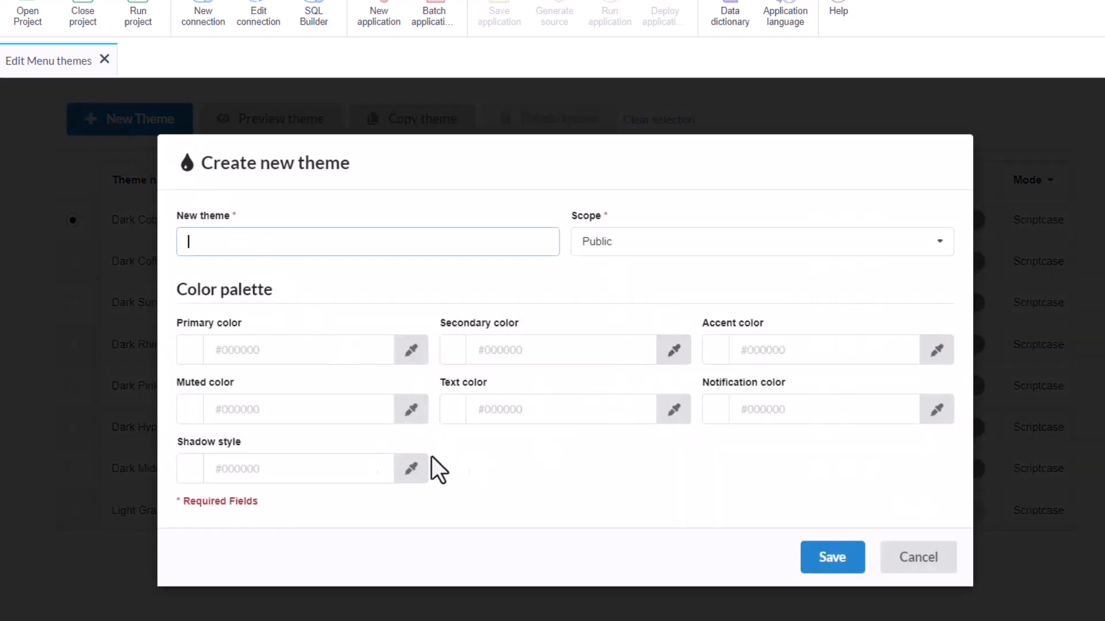
{"action": "mouse_move", "coordinate": [518, 537]}
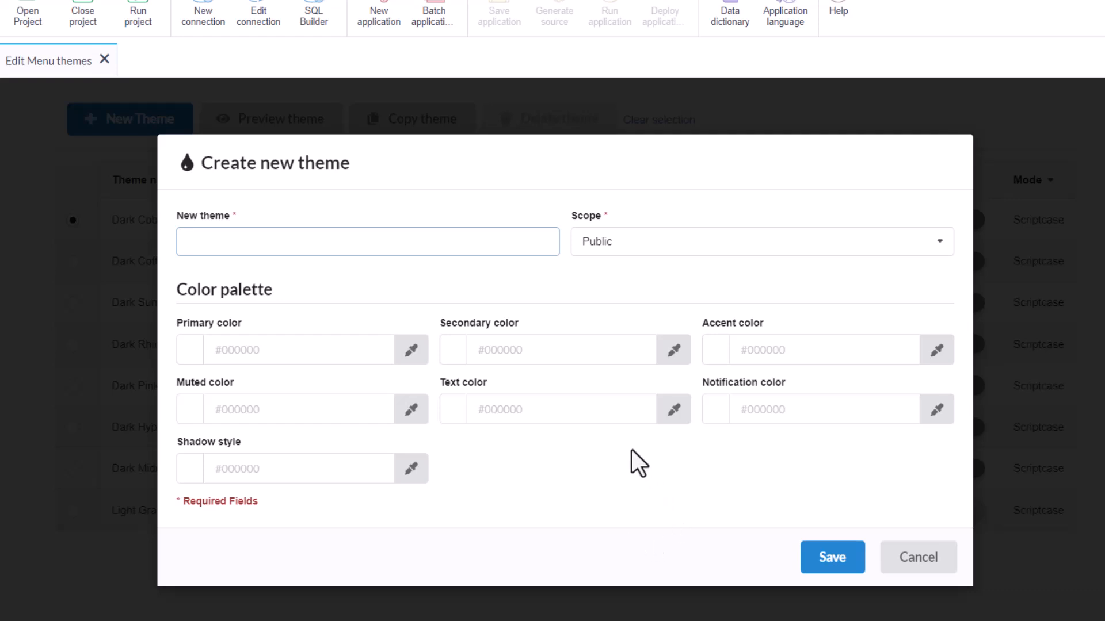
{"action": "left_click", "coordinate": [367, 241]}
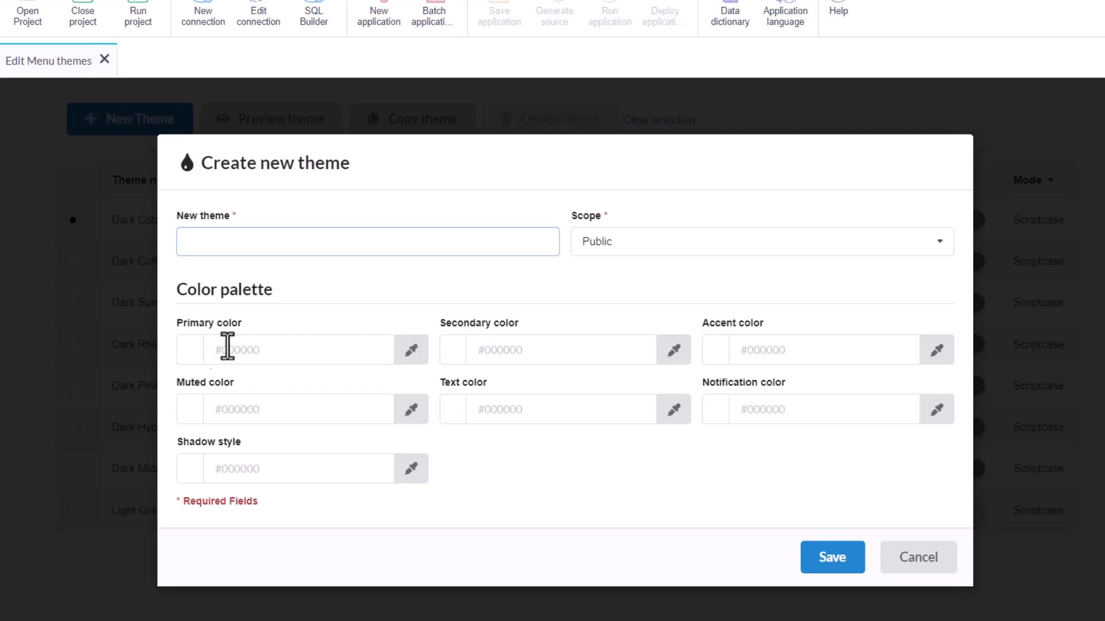
{"action": "mouse_move", "coordinate": [521, 342]}
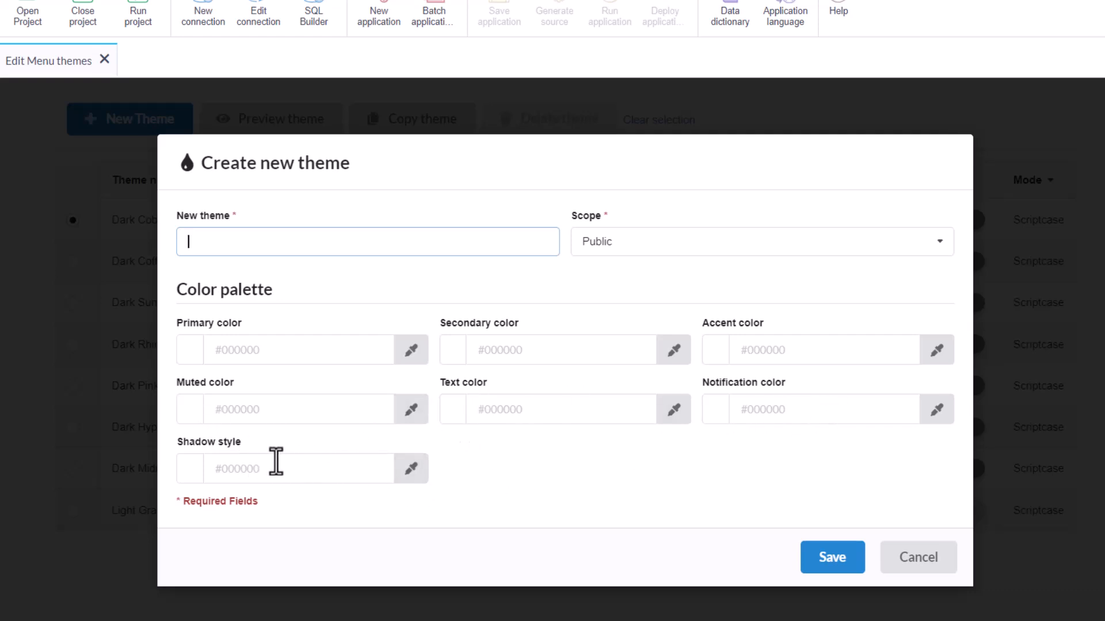
{"action": "left_click", "coordinate": [917, 558]}
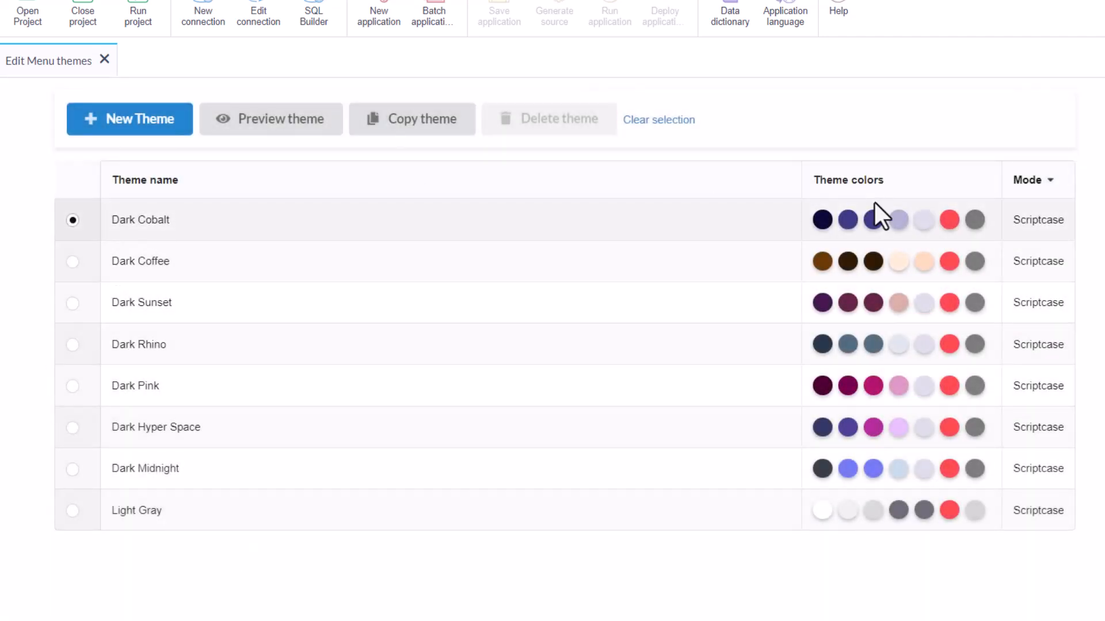
{"action": "mouse_move", "coordinate": [520, 236]}
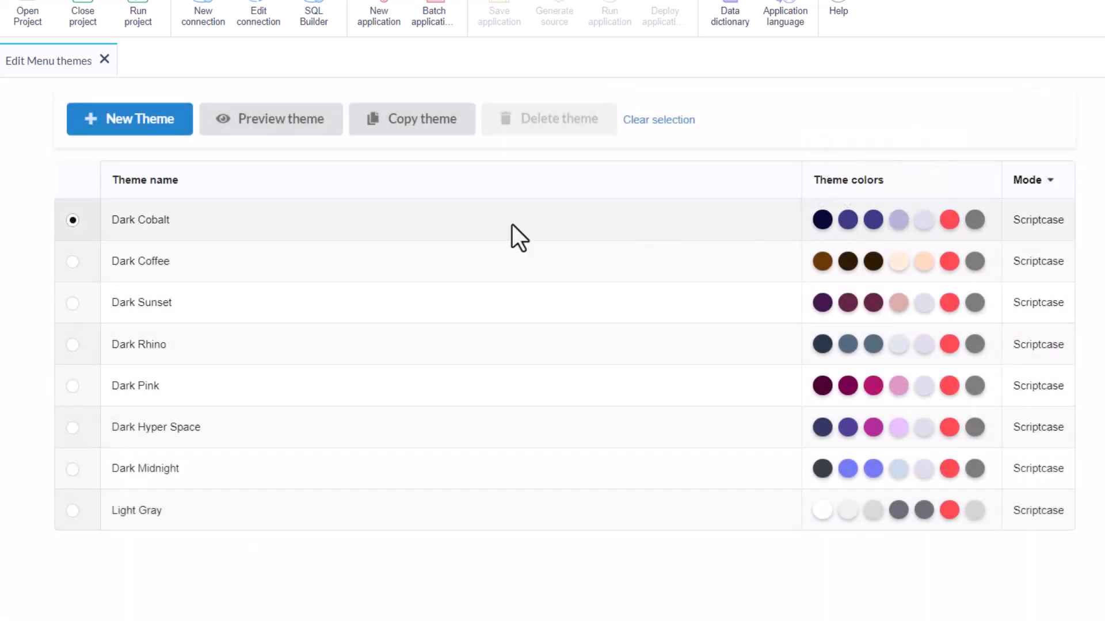
{"action": "mouse_move", "coordinate": [306, 251]}
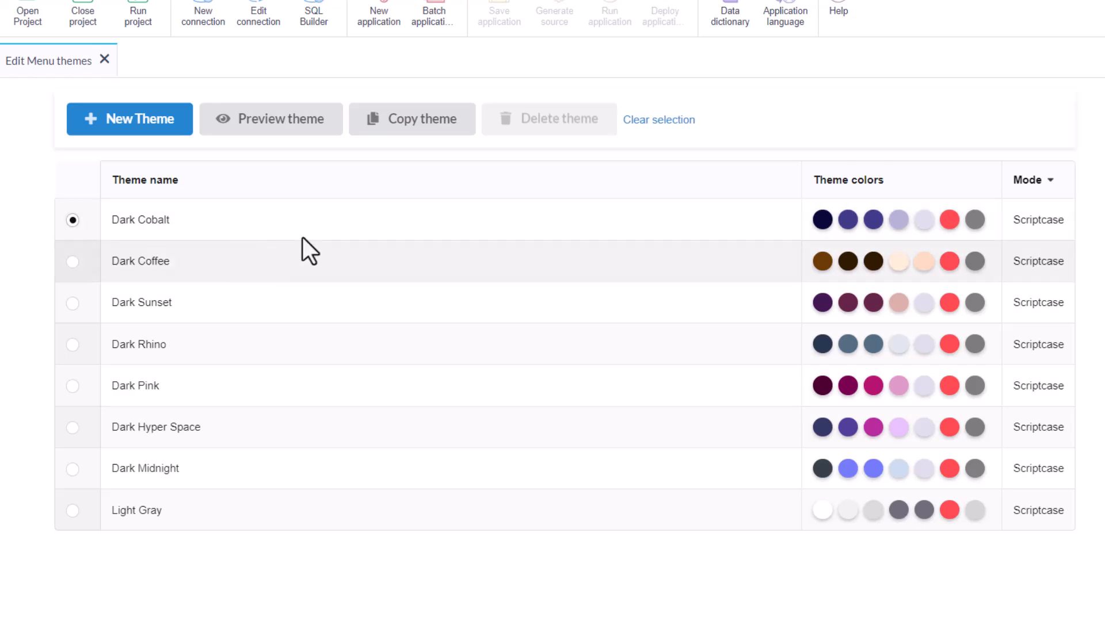
Copy Dark Cobalt and set primary #025AA7, secondary #013174 and accent 012442.
{"action": "left_click", "coordinate": [411, 118]}
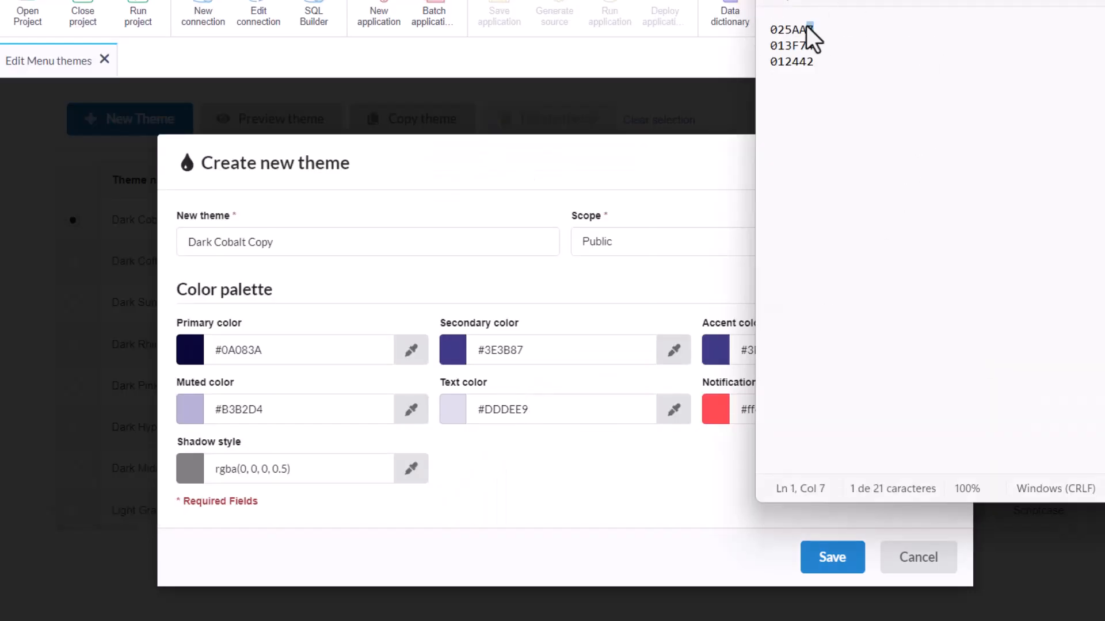
{"action": "double_click", "coordinate": [791, 30]}
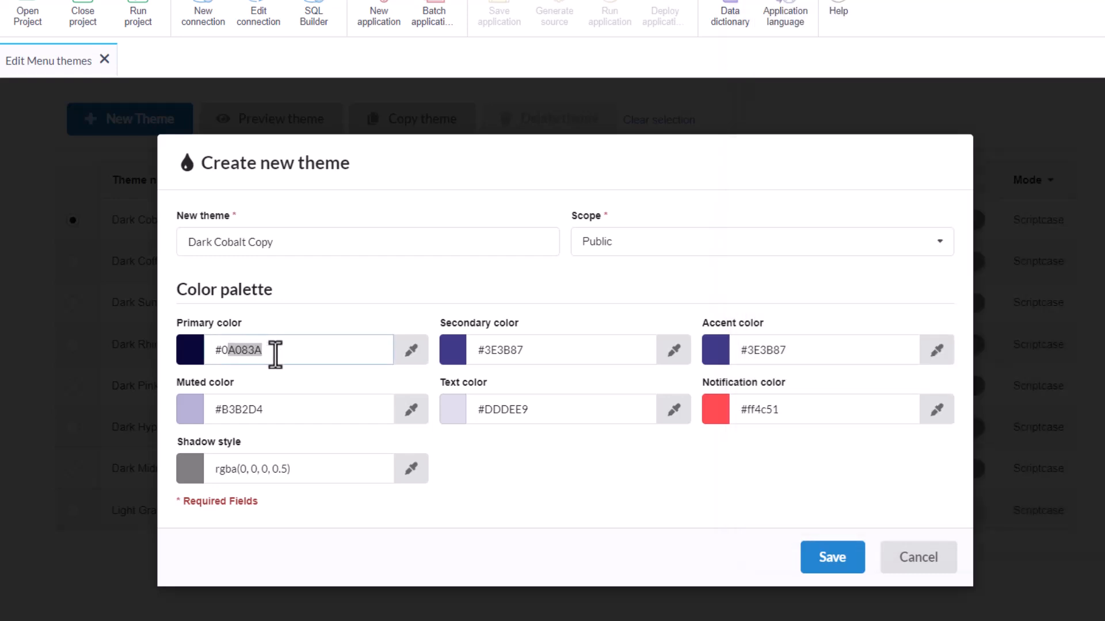
{"action": "type", "text": "#025AA7"}
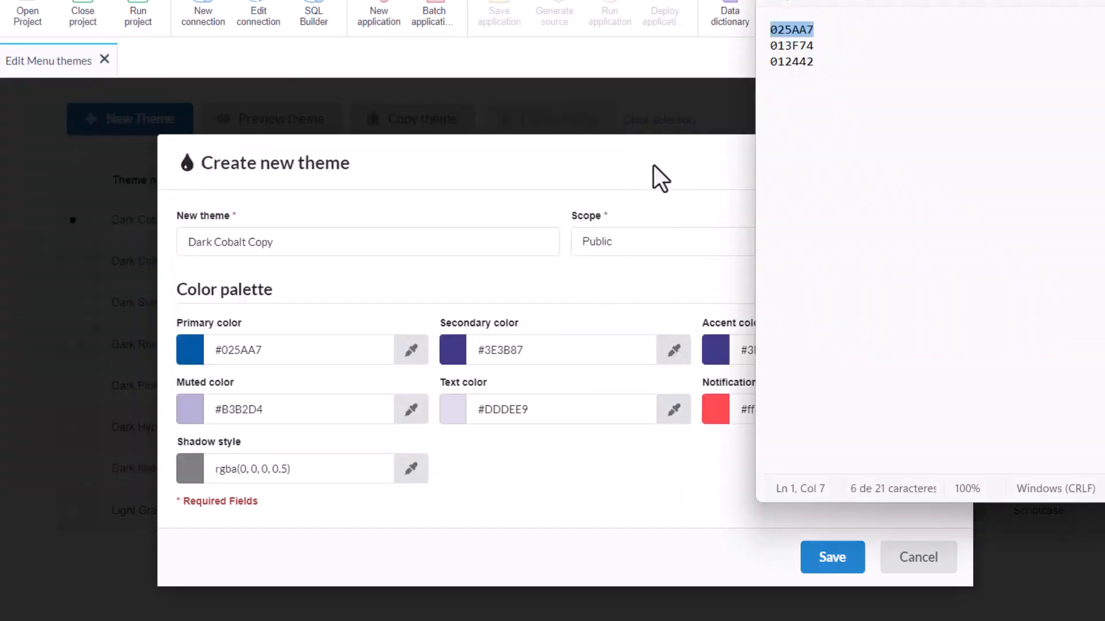
{"action": "left_click", "coordinate": [792, 45]}
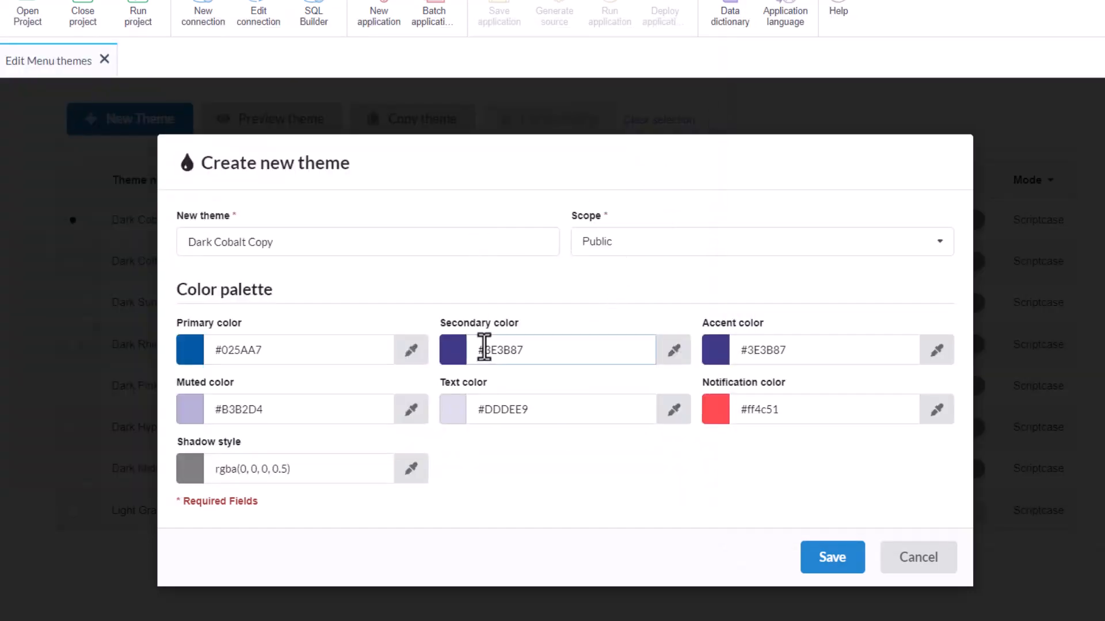
{"action": "type", "text": "#013174"}
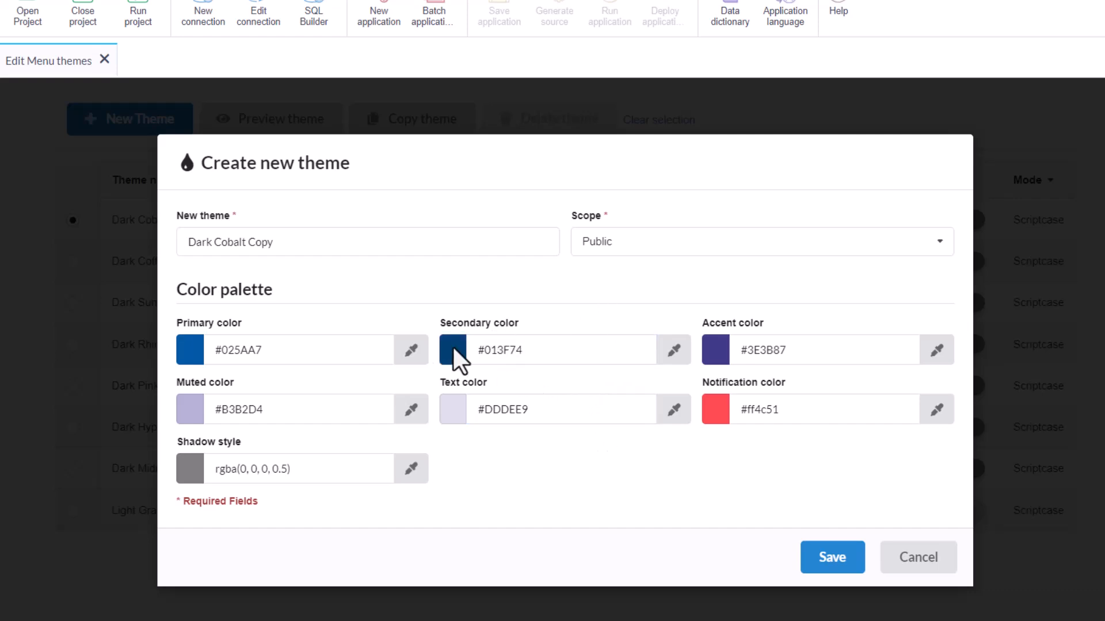
{"action": "left_click", "coordinate": [673, 350]}
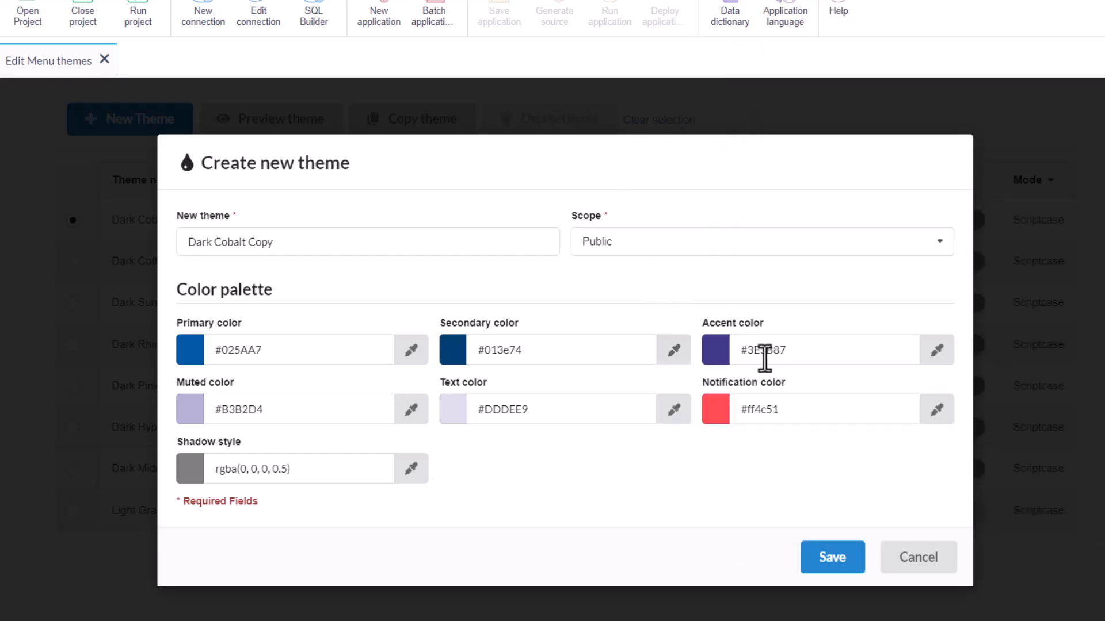
{"action": "type", "text": "012442"}
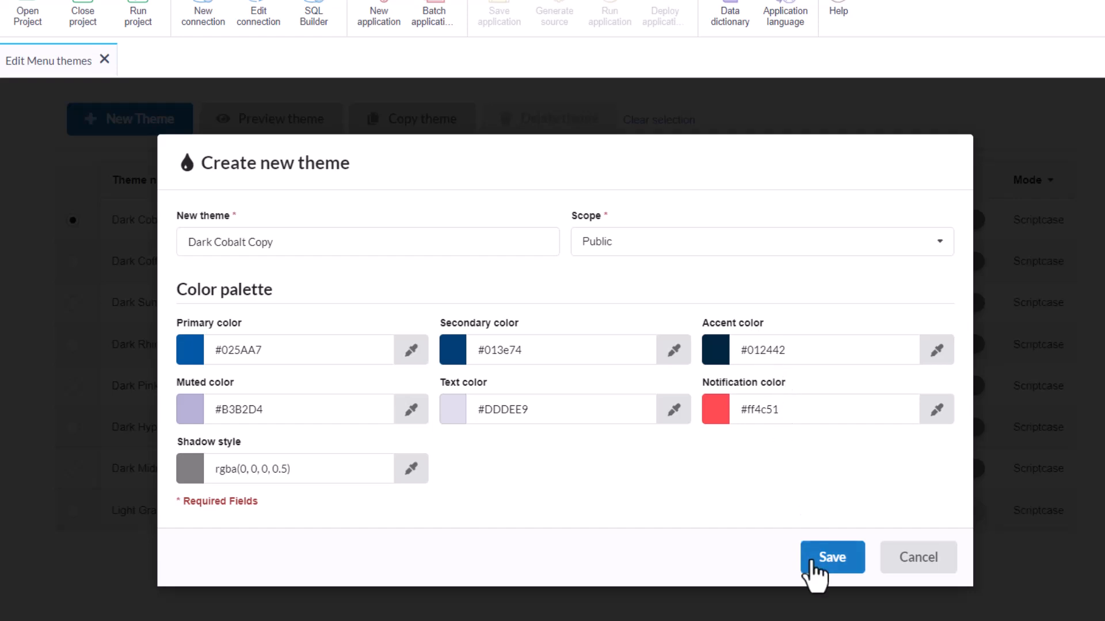
{"action": "mouse_move", "coordinate": [662, 464]}
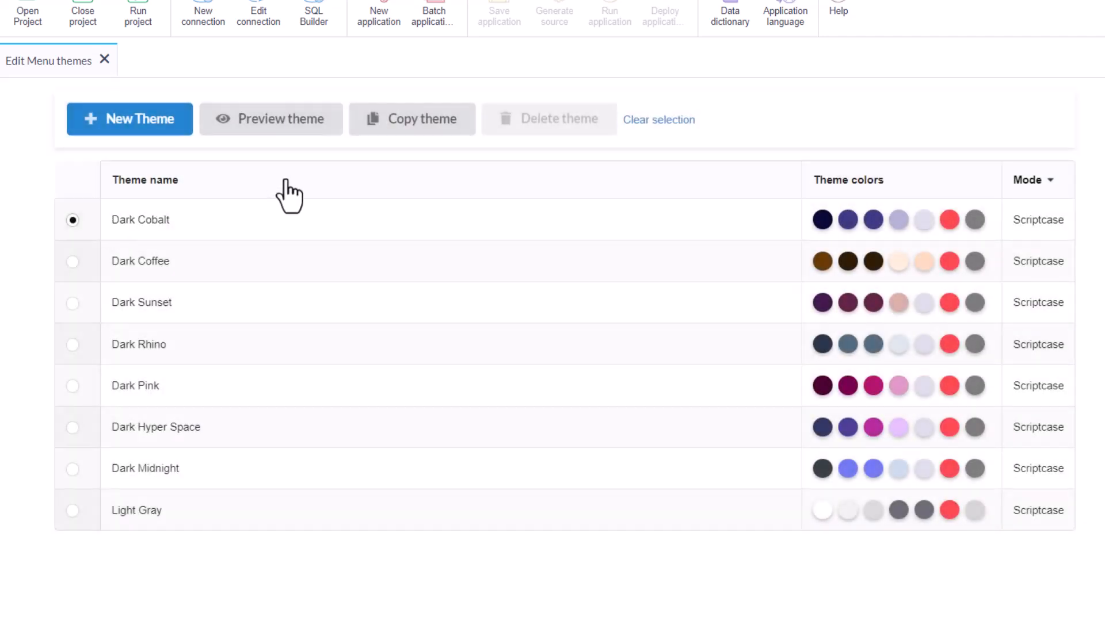
Save a copy of Dark Cobalt named MyMenuTheme with Project scope.
{"action": "left_click", "coordinate": [411, 119]}
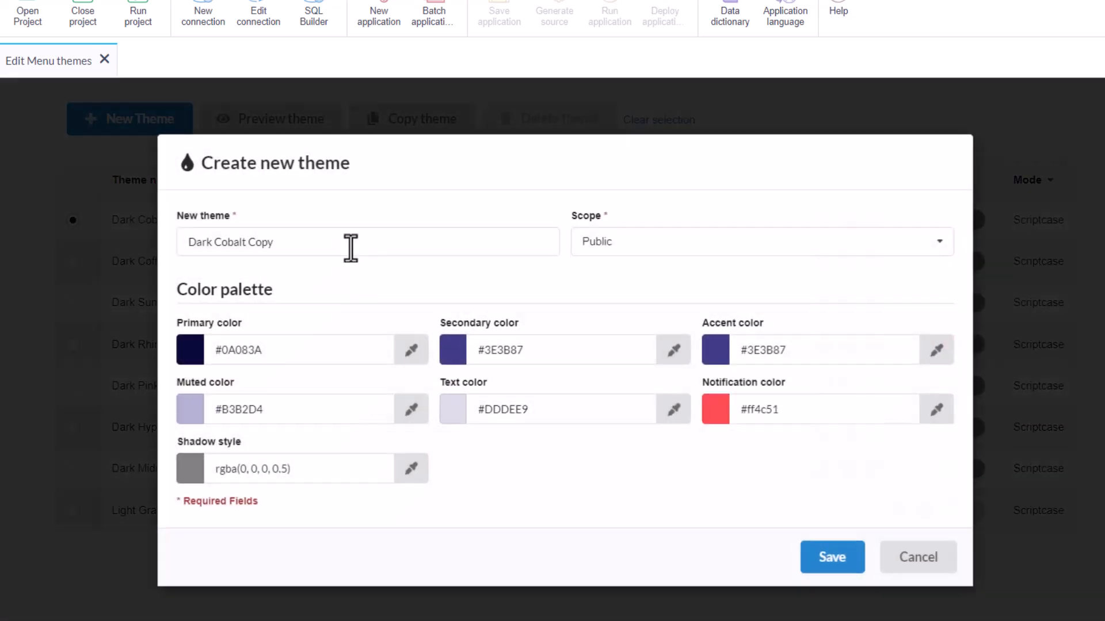
{"action": "type", "text": "My"}
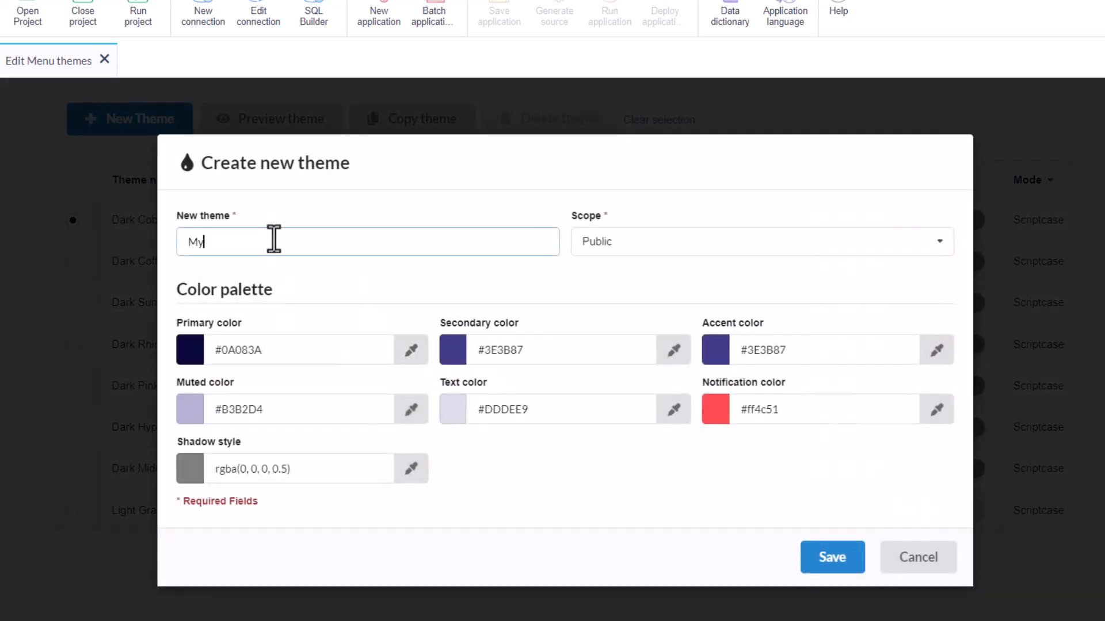
{"action": "type", "text": "Menu"}
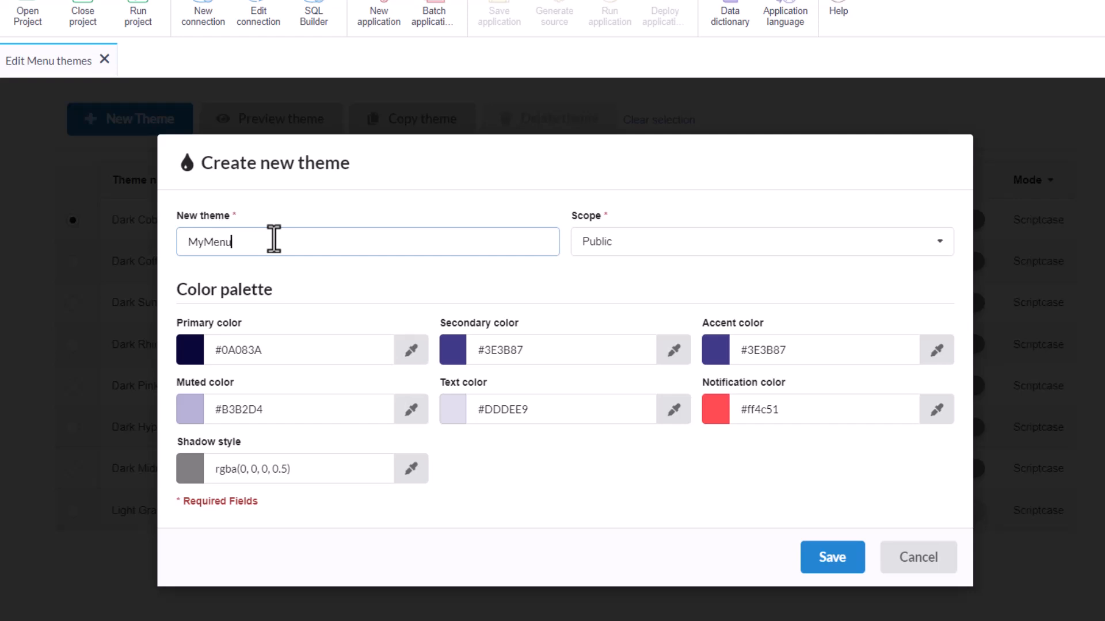
{"action": "type", "text": "Theme"}
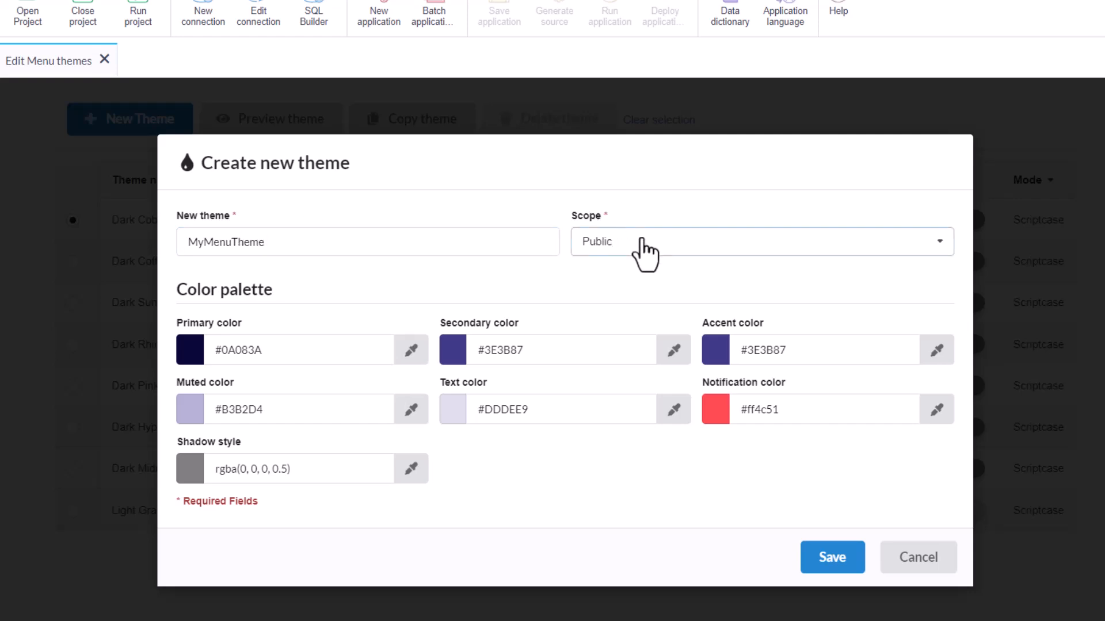
{"action": "left_click", "coordinate": [761, 242]}
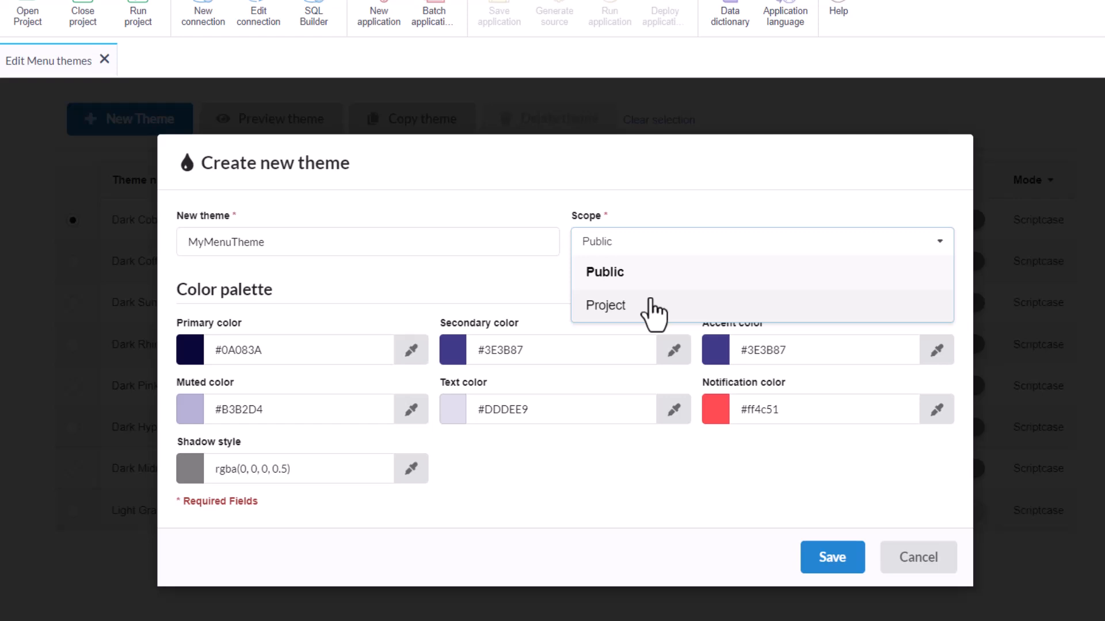
{"action": "mouse_move", "coordinate": [645, 282]}
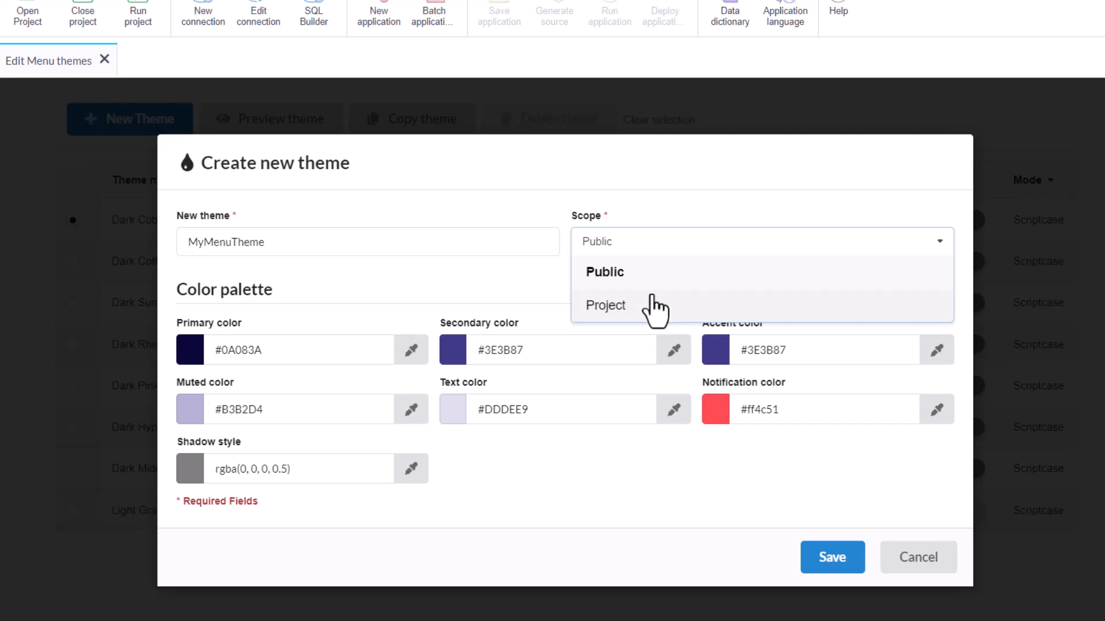
{"action": "mouse_move", "coordinate": [638, 327]}
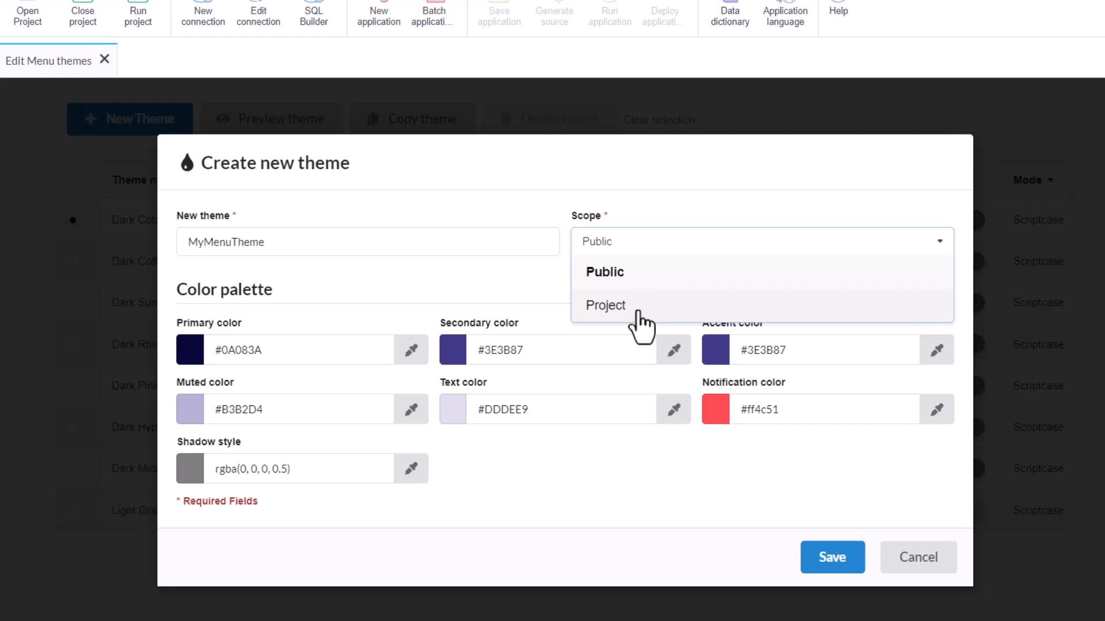
{"action": "left_click", "coordinate": [605, 305]}
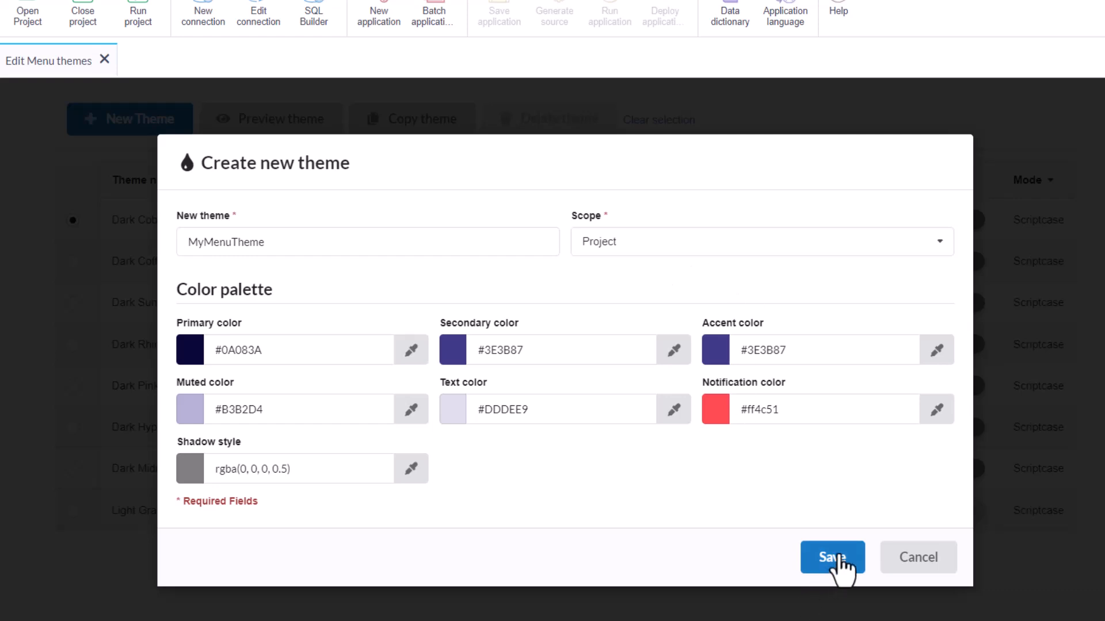
{"action": "left_click", "coordinate": [832, 557]}
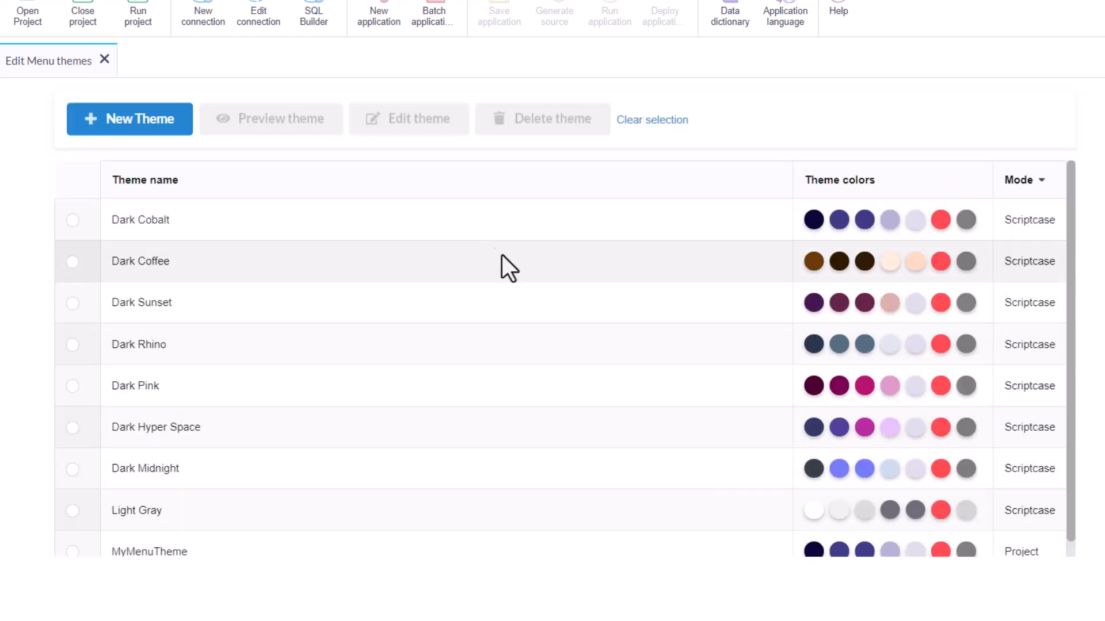
{"action": "scroll", "scroll_direction": "down", "scroll_amount": 3}
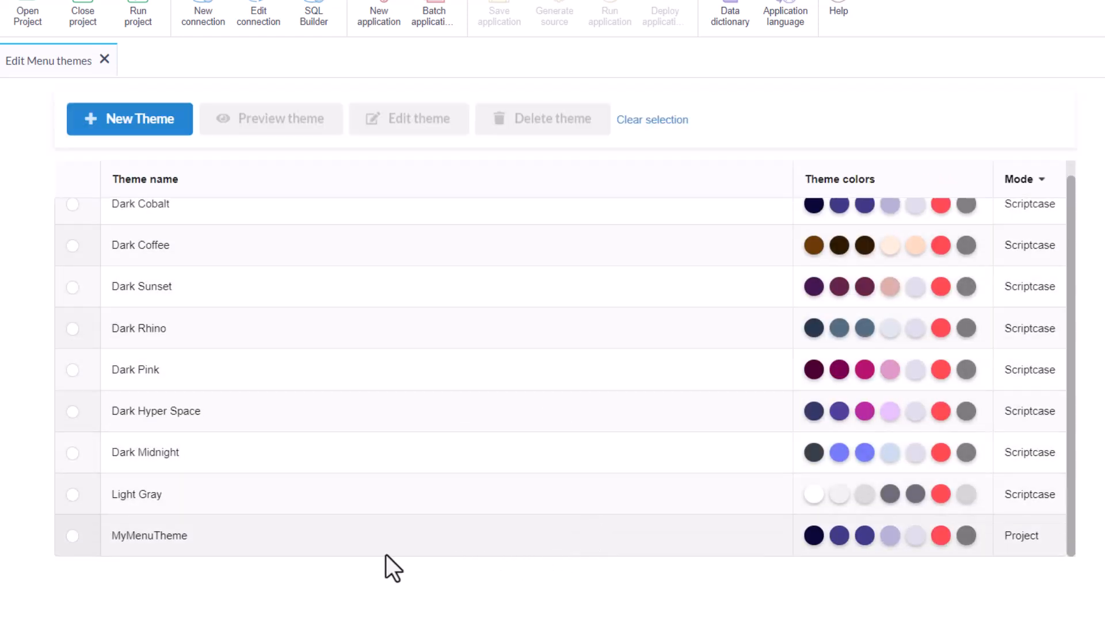
Select MyMenuTheme, open app_menu, and browse its Toolbar Items, Layout and User Menu tabs.
{"action": "left_click", "coordinate": [72, 536]}
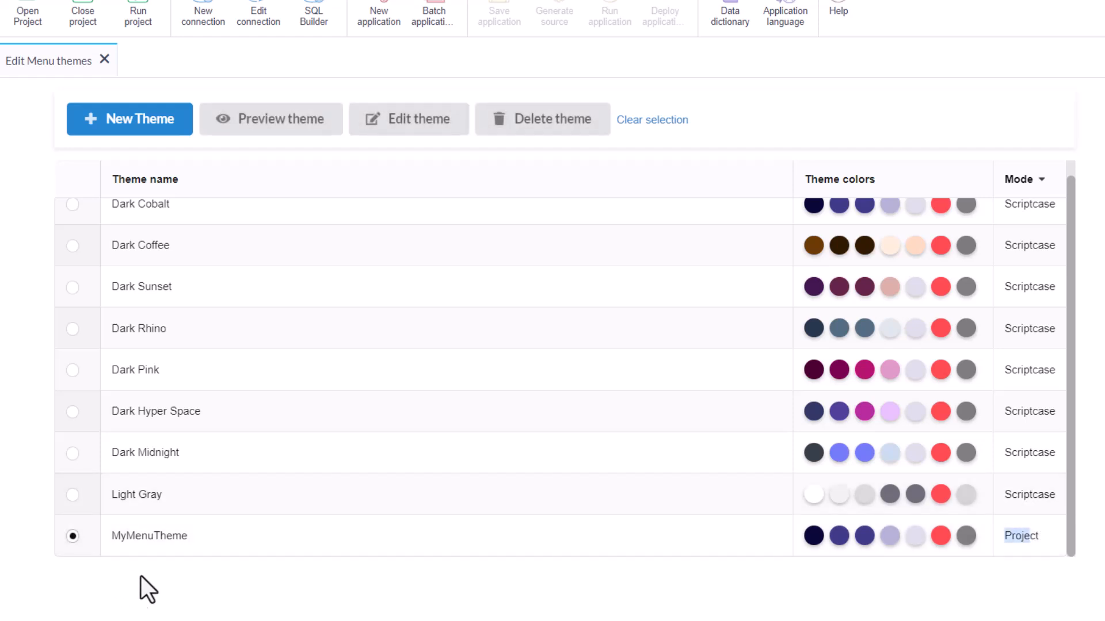
{"action": "mouse_move", "coordinate": [179, 550]}
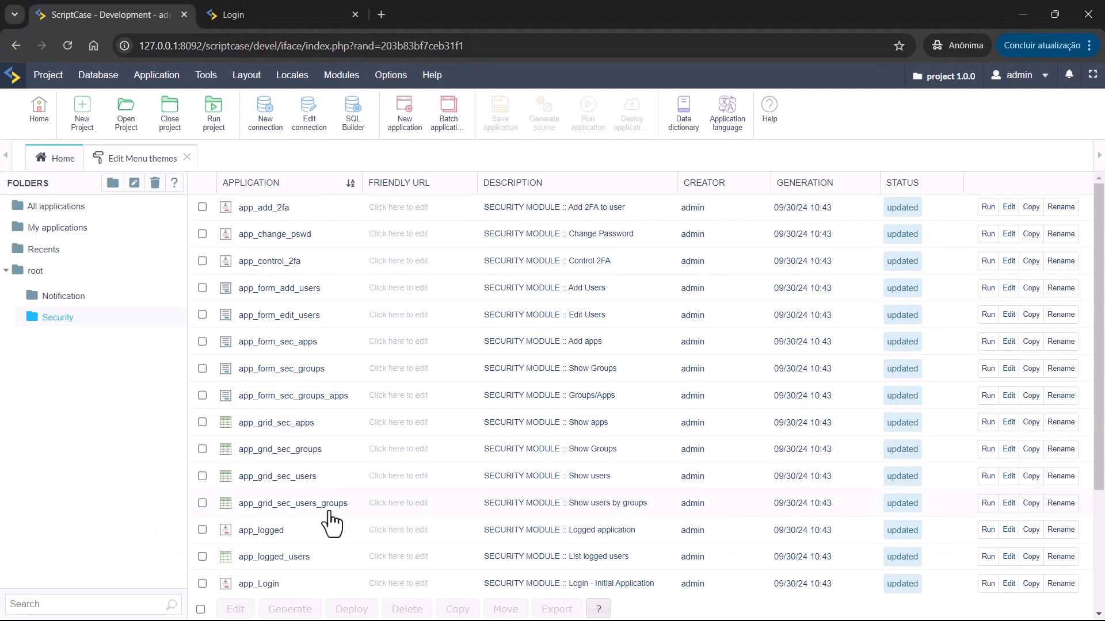
{"action": "mouse_move", "coordinate": [328, 535]}
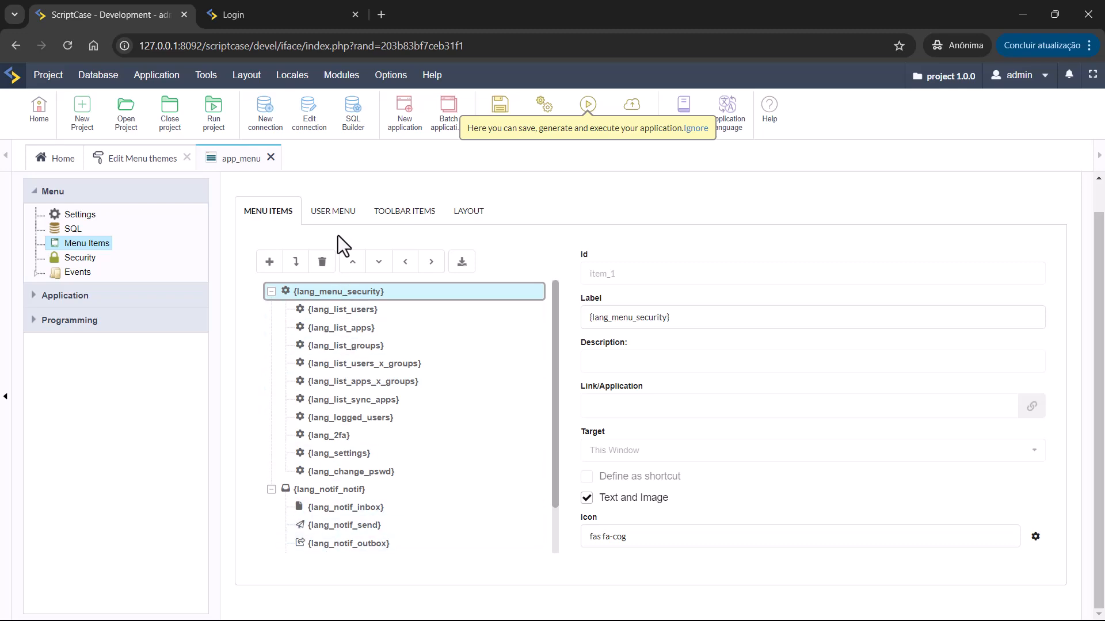
{"action": "left_click", "coordinate": [404, 211]}
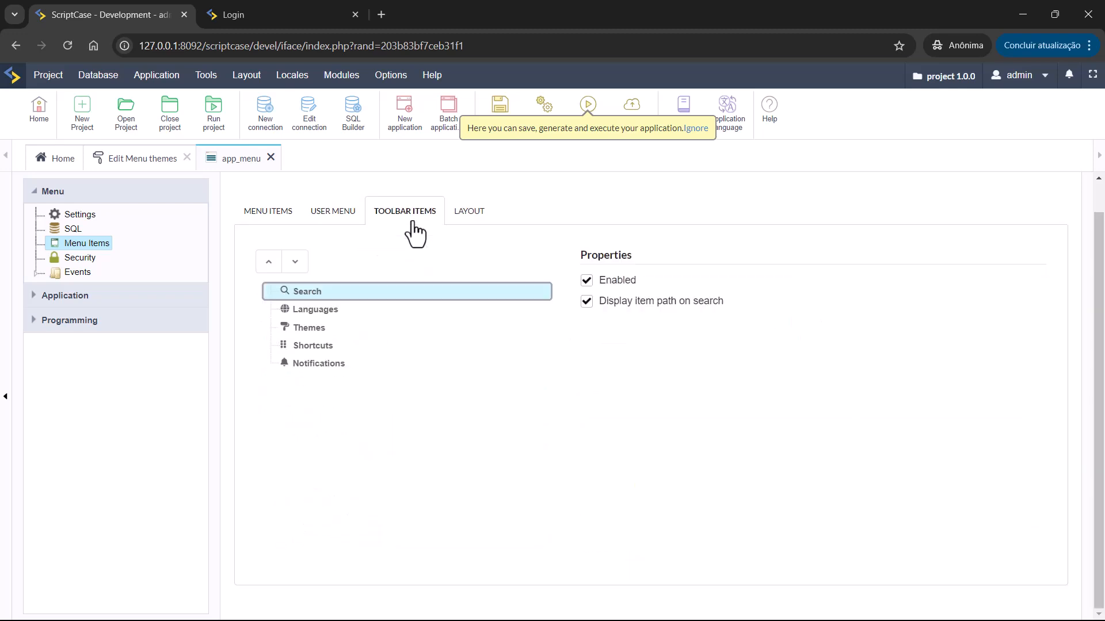
{"action": "left_click", "coordinate": [468, 211]}
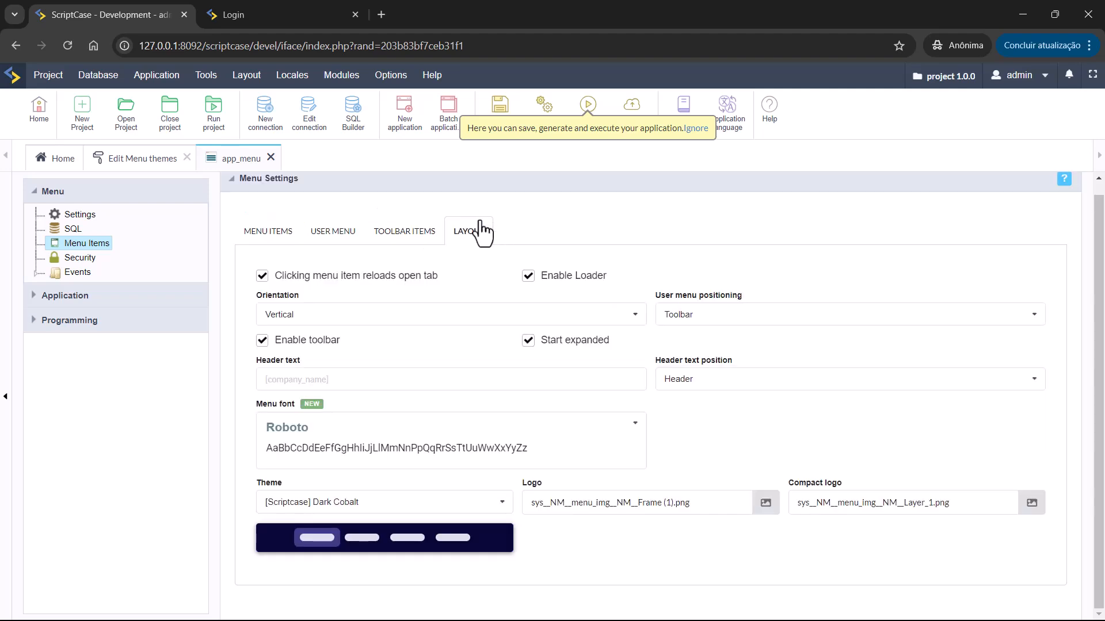
{"action": "mouse_move", "coordinate": [380, 247]}
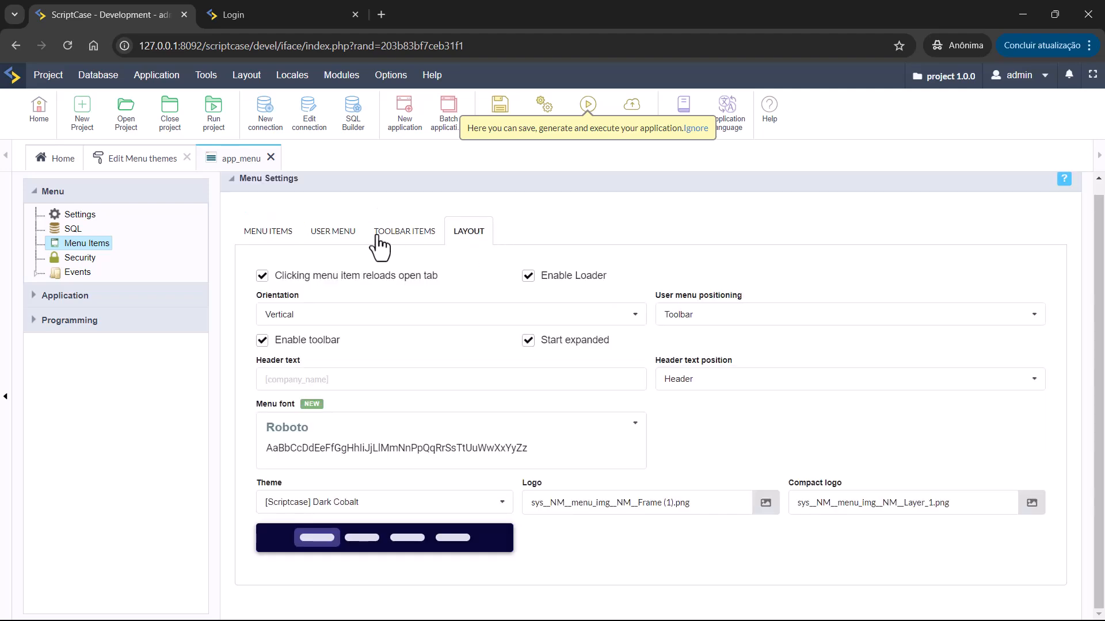
{"action": "mouse_move", "coordinate": [386, 243]}
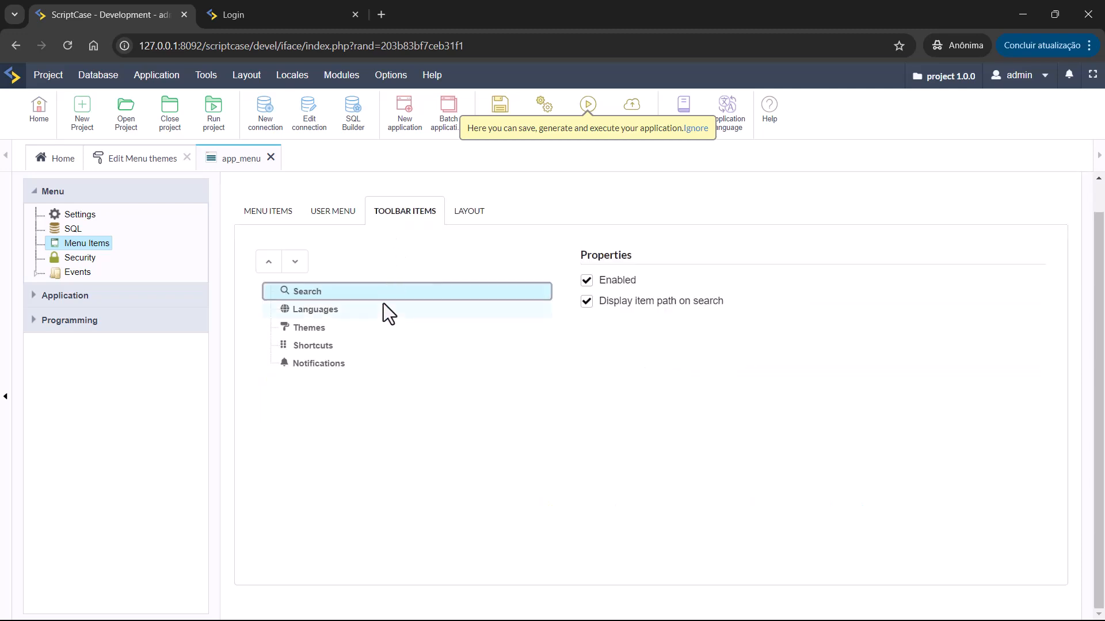
{"action": "mouse_move", "coordinate": [366, 223]}
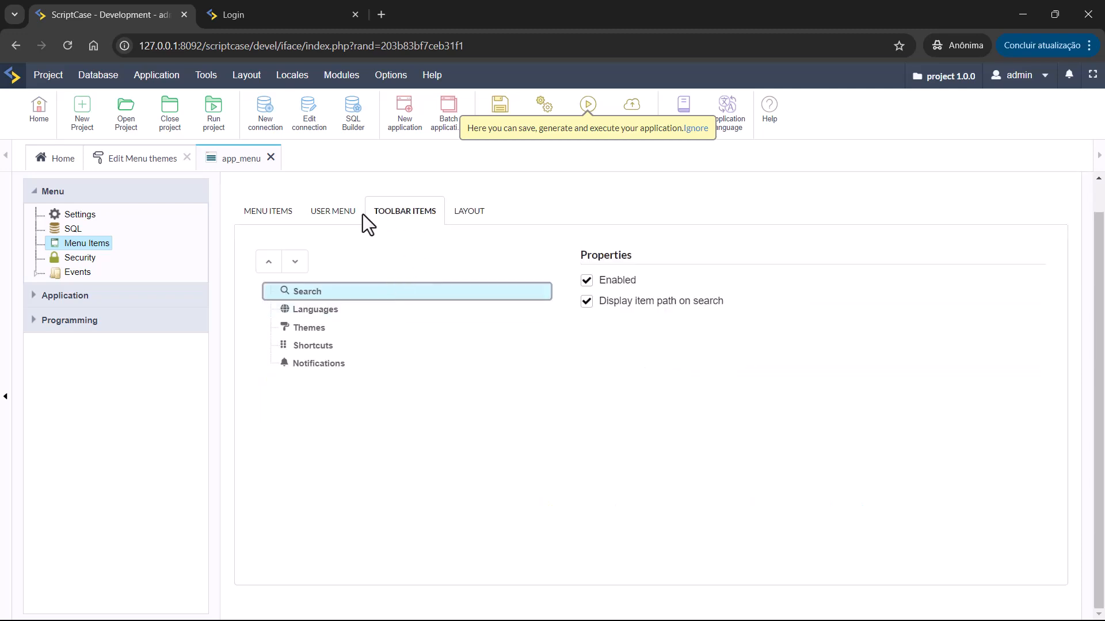
{"action": "left_click", "coordinate": [333, 210]}
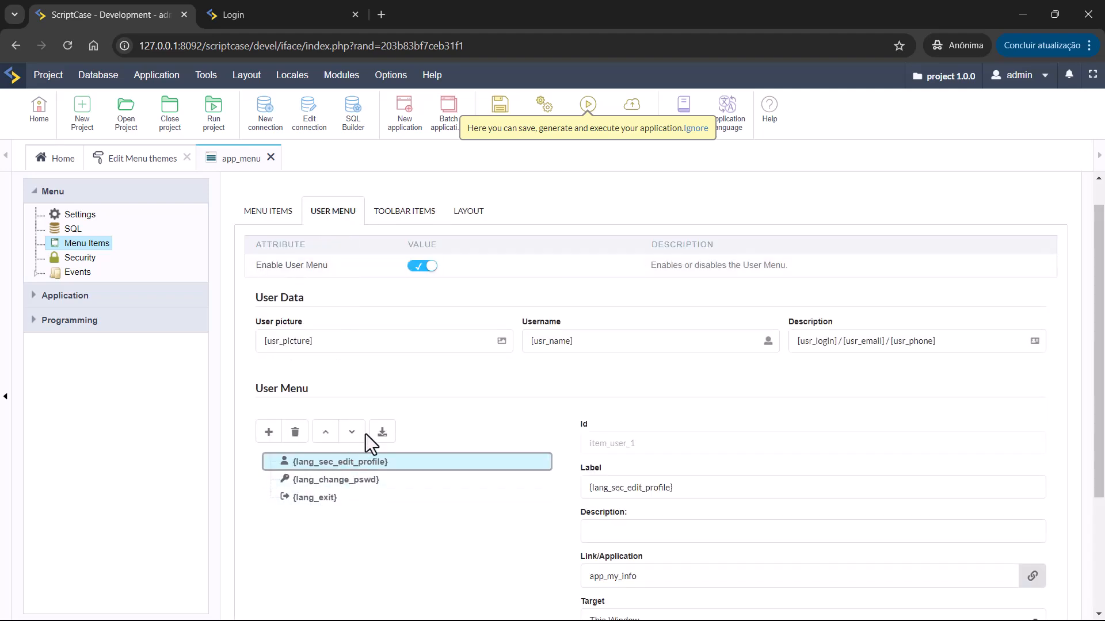
{"action": "left_click", "coordinate": [267, 211]}
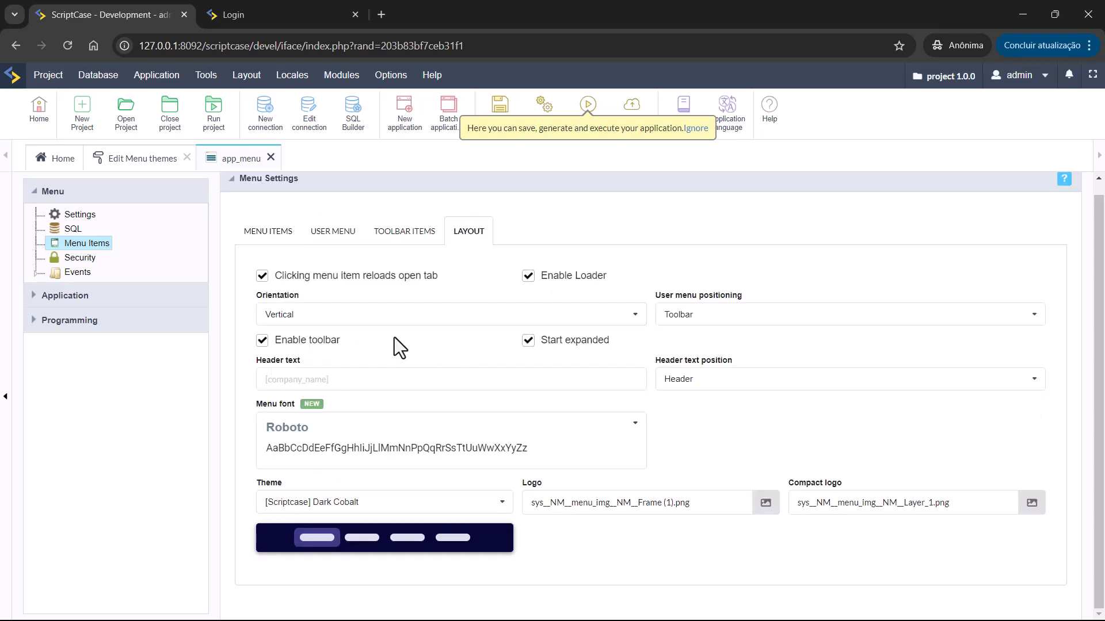
{"action": "left_click", "coordinate": [450, 314]}
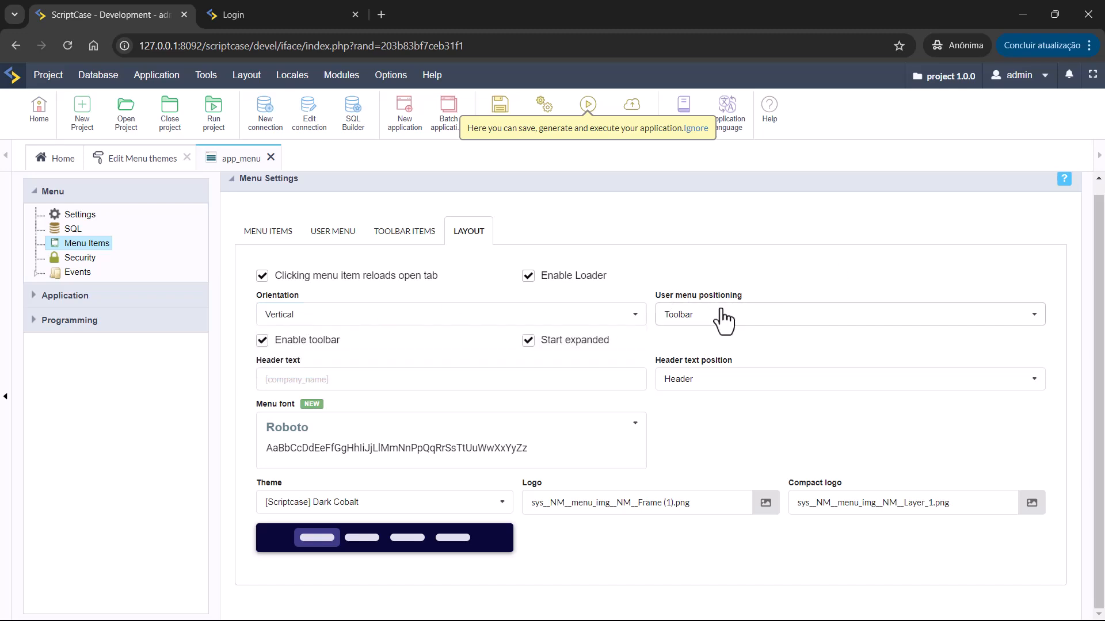
{"action": "mouse_move", "coordinate": [610, 374]}
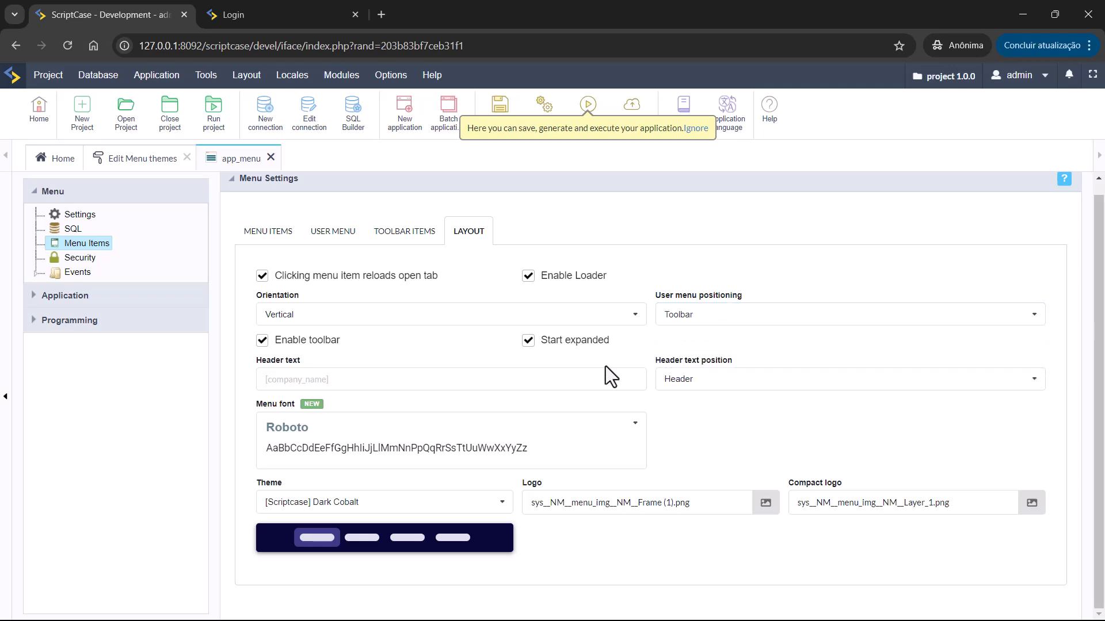
{"action": "mouse_move", "coordinate": [332, 408]}
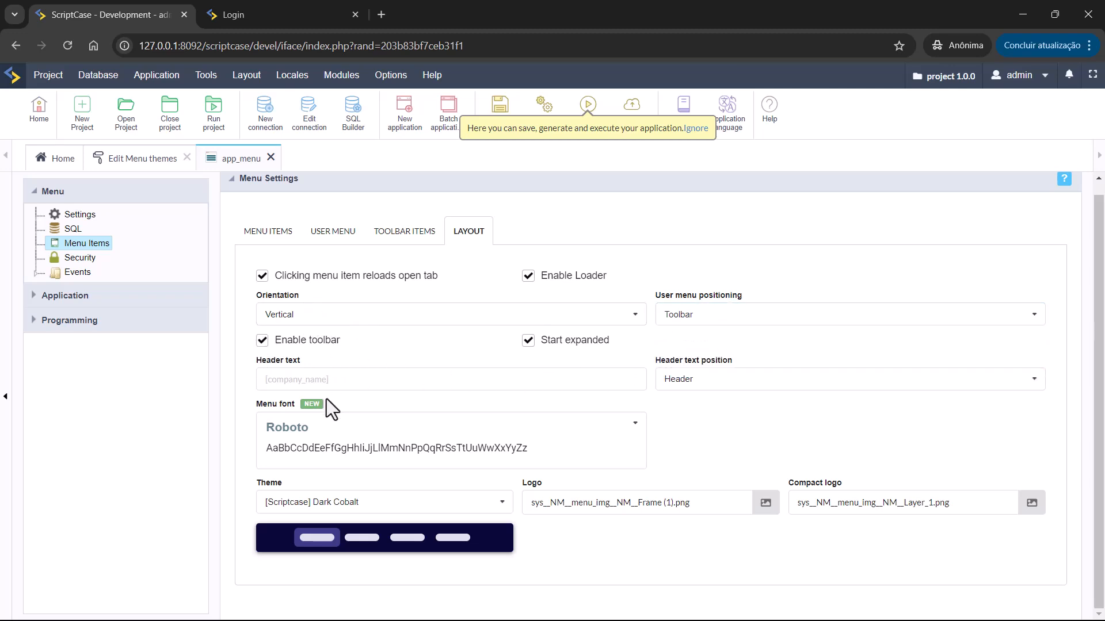
{"action": "mouse_move", "coordinate": [261, 416]}
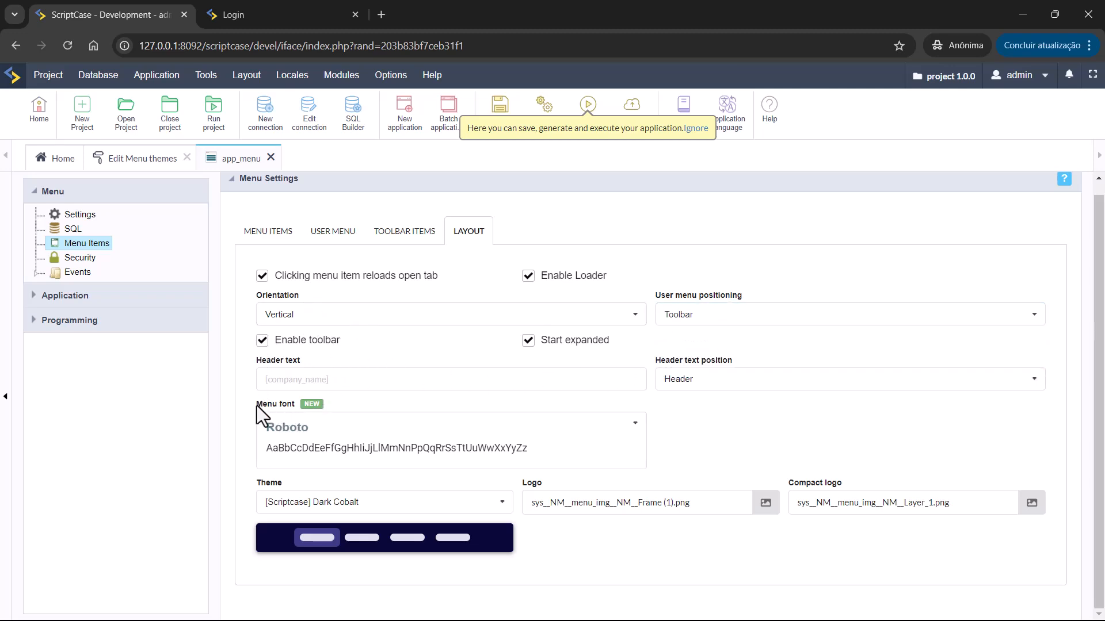
{"action": "mouse_move", "coordinate": [358, 412]}
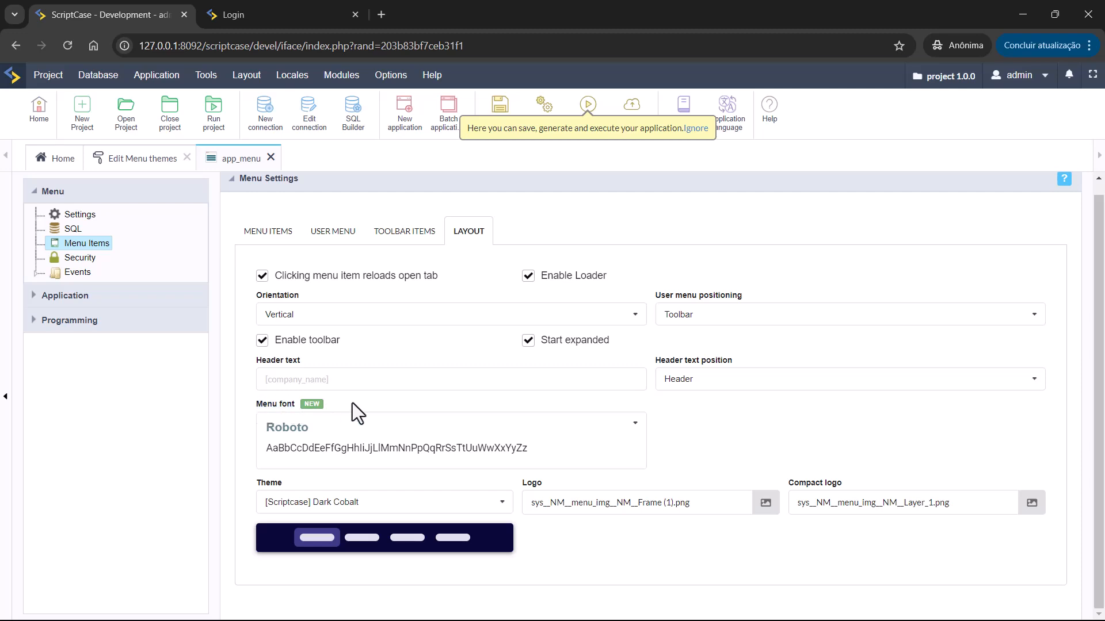
{"action": "left_click", "coordinate": [449, 427]}
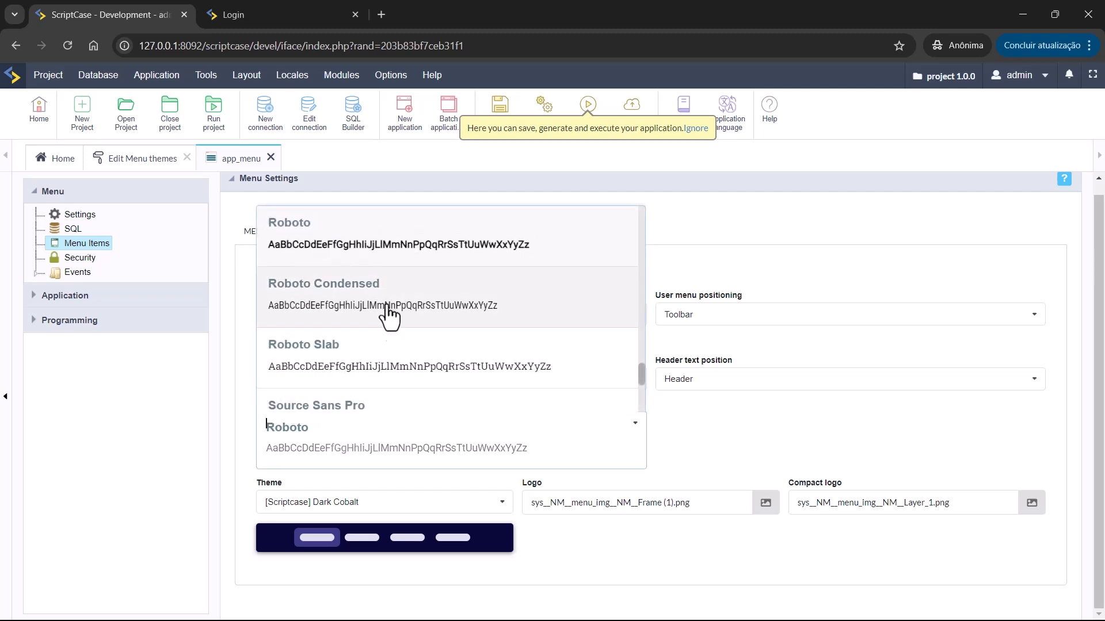
{"action": "mouse_move", "coordinate": [397, 370]}
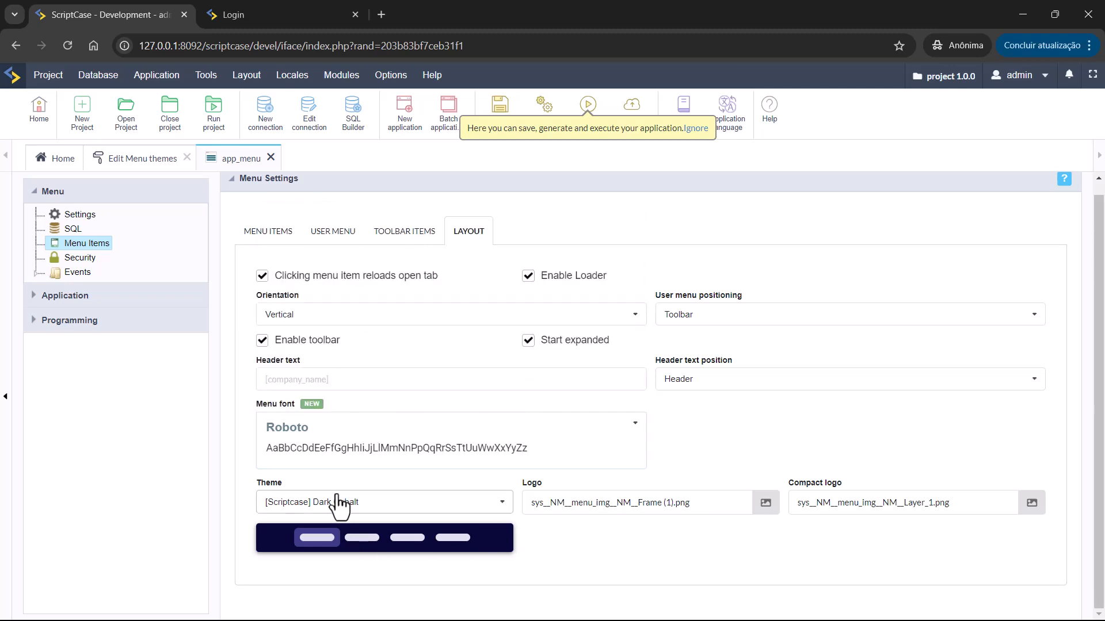
Try other themes for app_menu, ending on Dark Pink, and show the toolbar items list.
{"action": "left_click", "coordinate": [384, 502]}
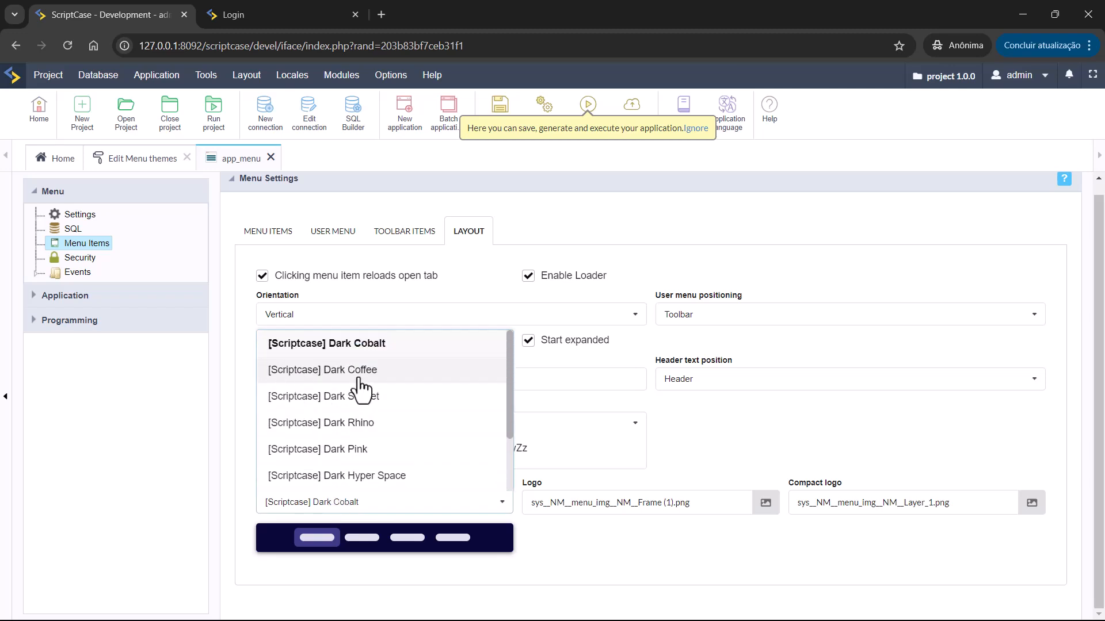
{"action": "left_click", "coordinate": [322, 369]}
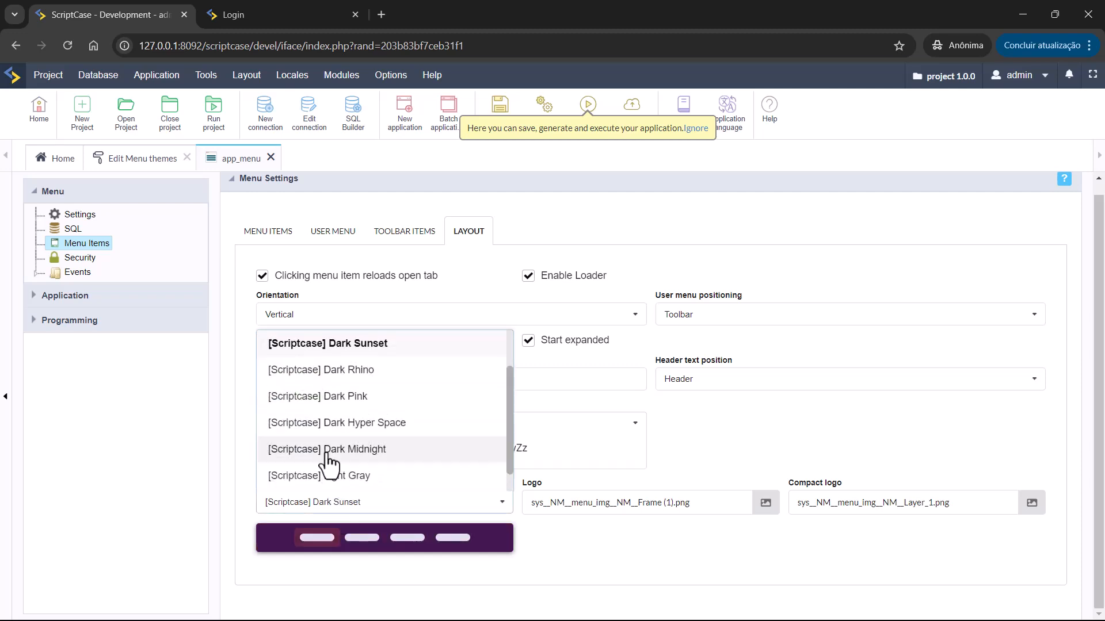
{"action": "left_click", "coordinate": [317, 396]}
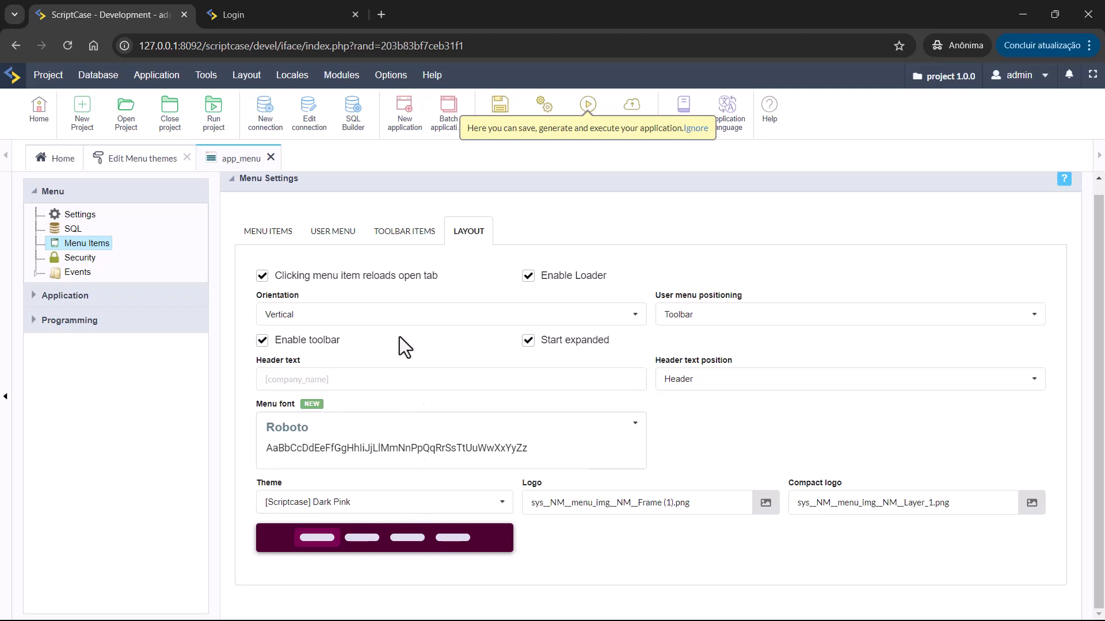
{"action": "left_click", "coordinate": [405, 230]}
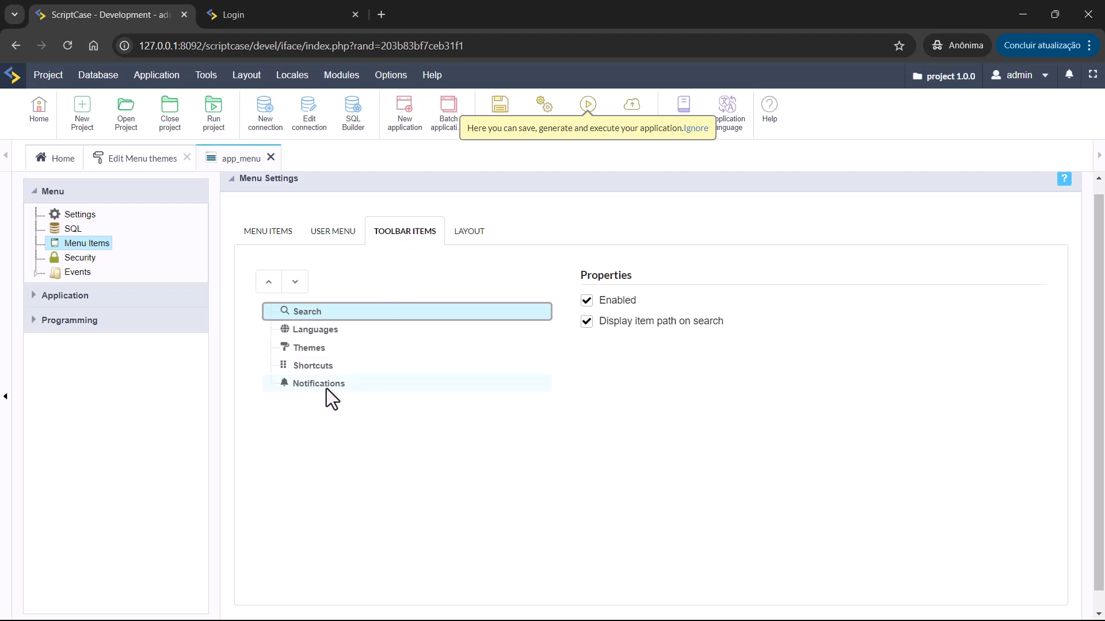
Add Dark Cobalt, Dark Rhino and Light Gray to the Themes toolbar item, then return to Layout.
{"action": "left_click", "coordinate": [309, 348]}
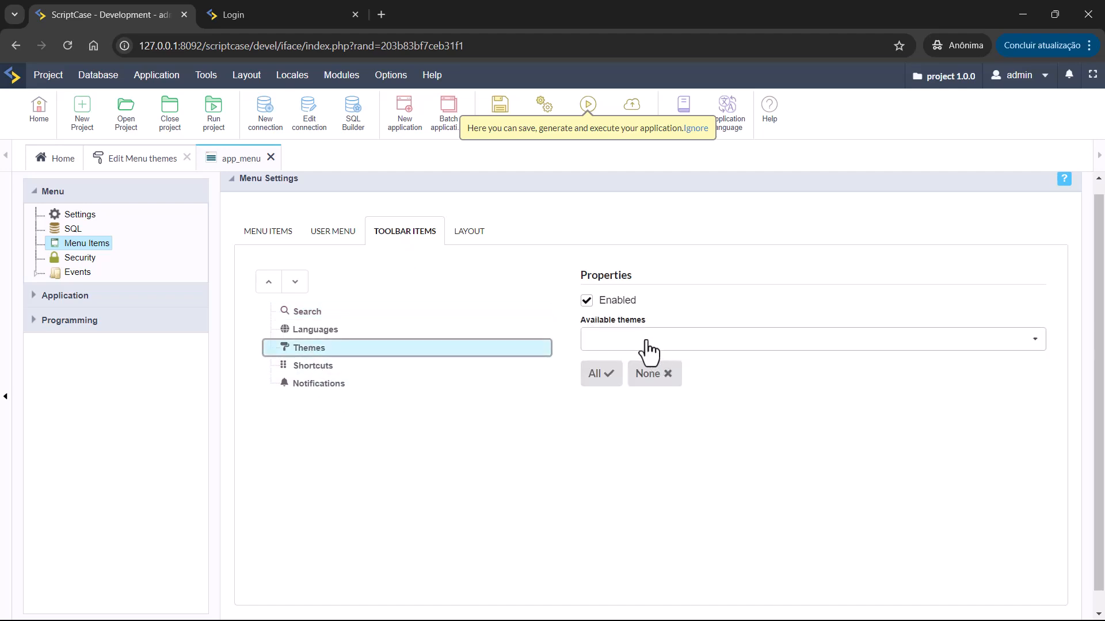
{"action": "left_click", "coordinate": [810, 339]}
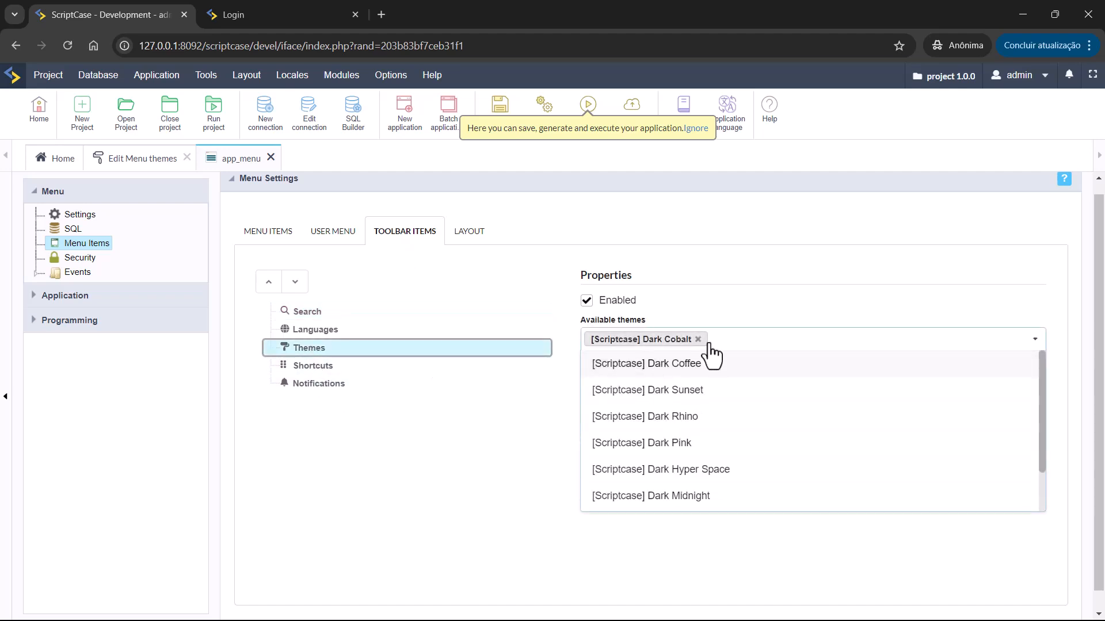
{"action": "left_click", "coordinate": [644, 417]}
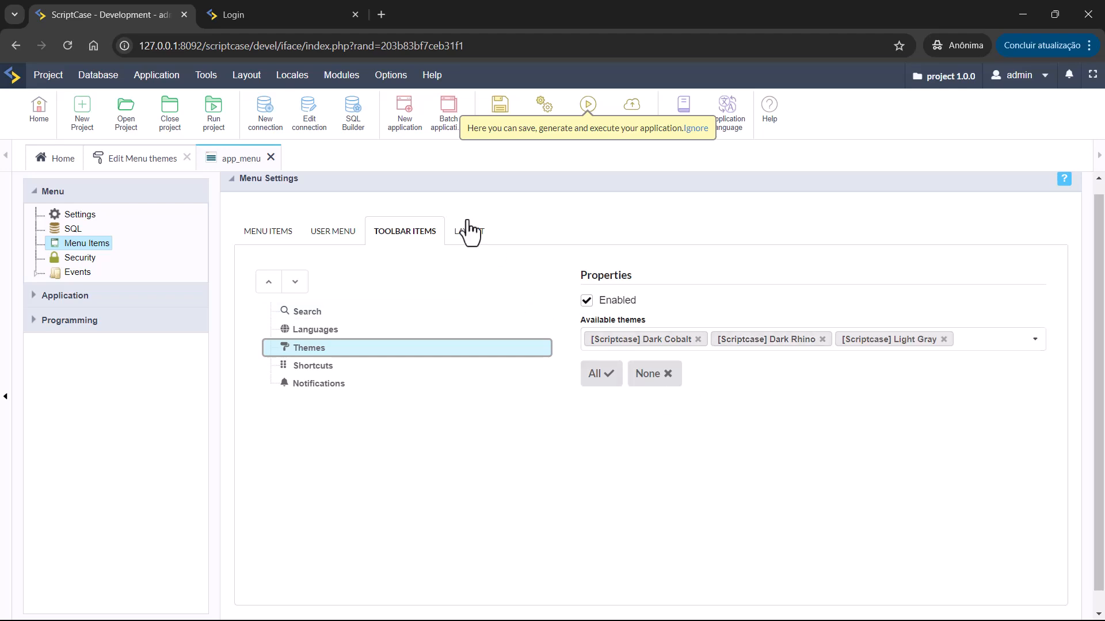
{"action": "left_click", "coordinate": [468, 230]}
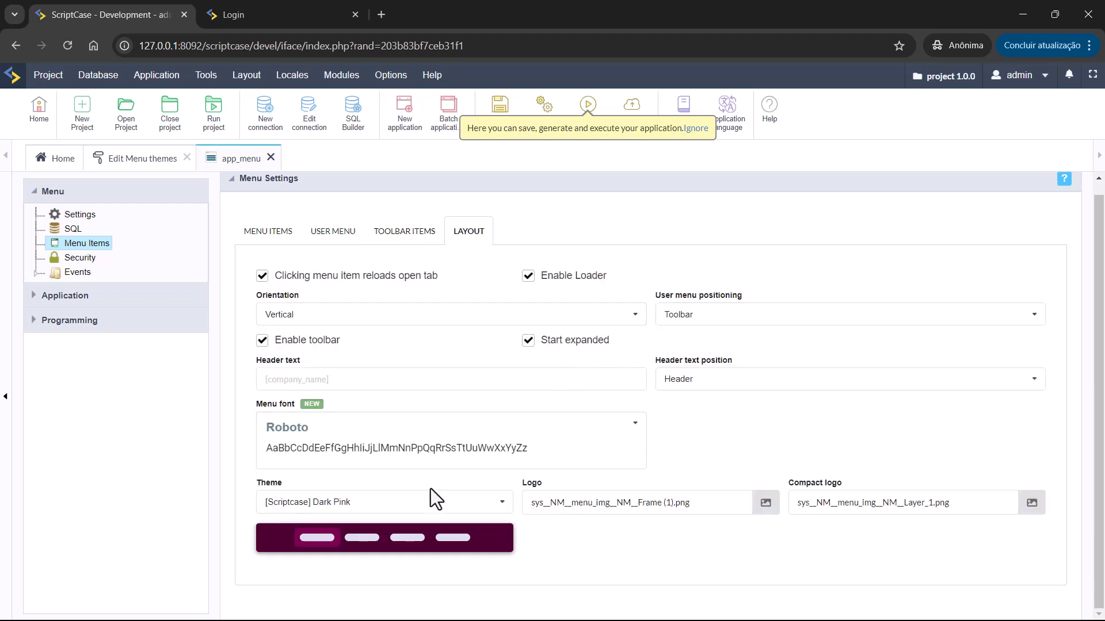
Pick [Project] MyMenuTheme in app_menu's Theme dropdown.
{"action": "left_click", "coordinate": [384, 501]}
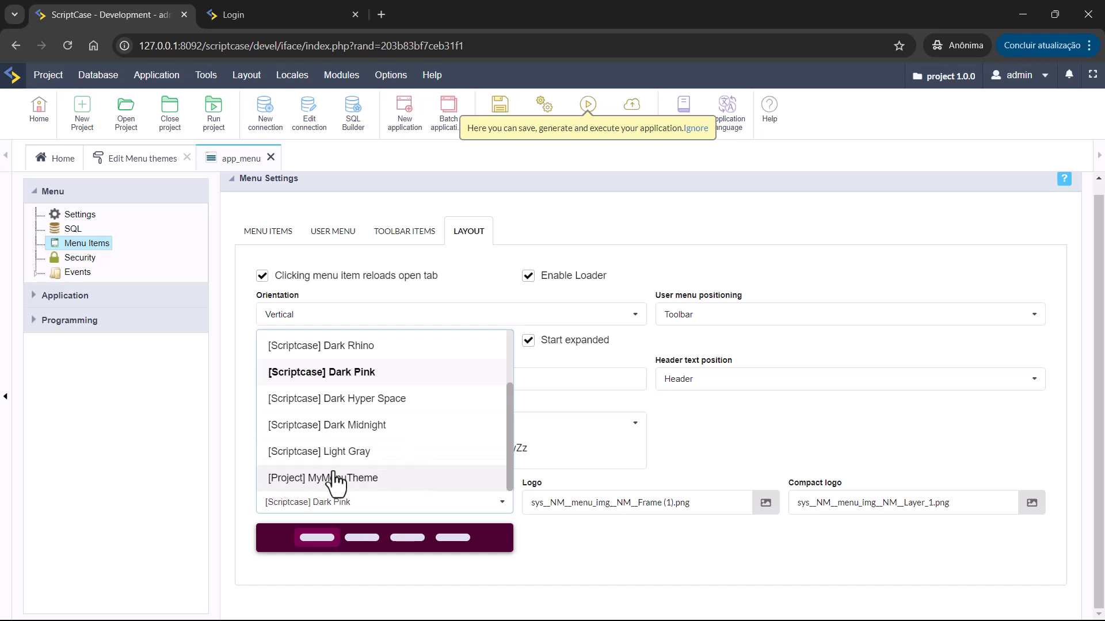
{"action": "left_click", "coordinate": [323, 478]}
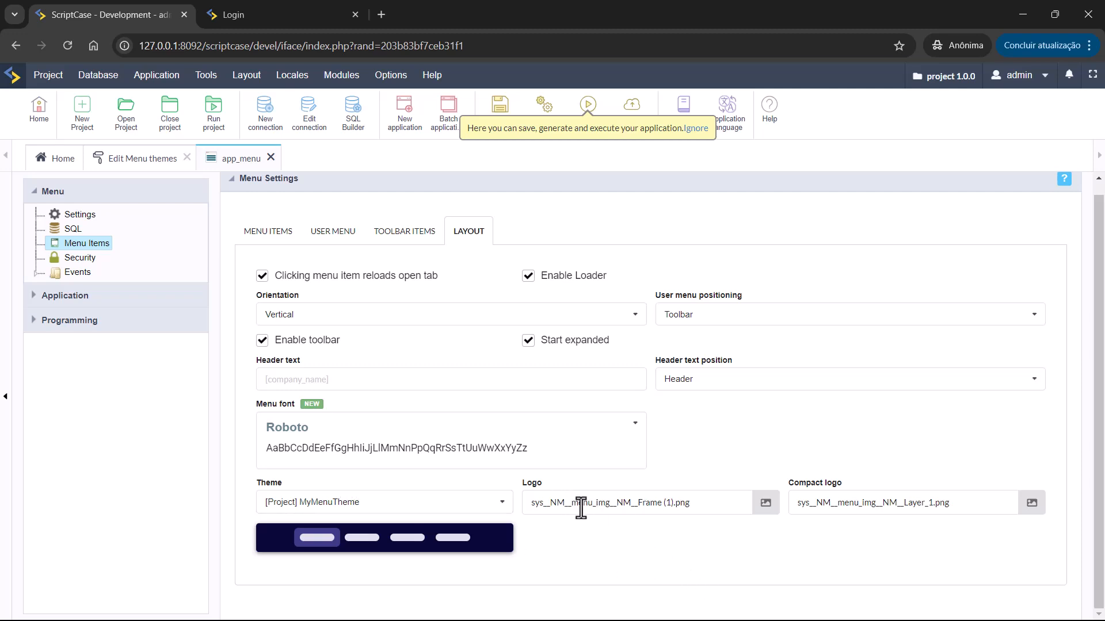
{"action": "mouse_move", "coordinate": [931, 537]}
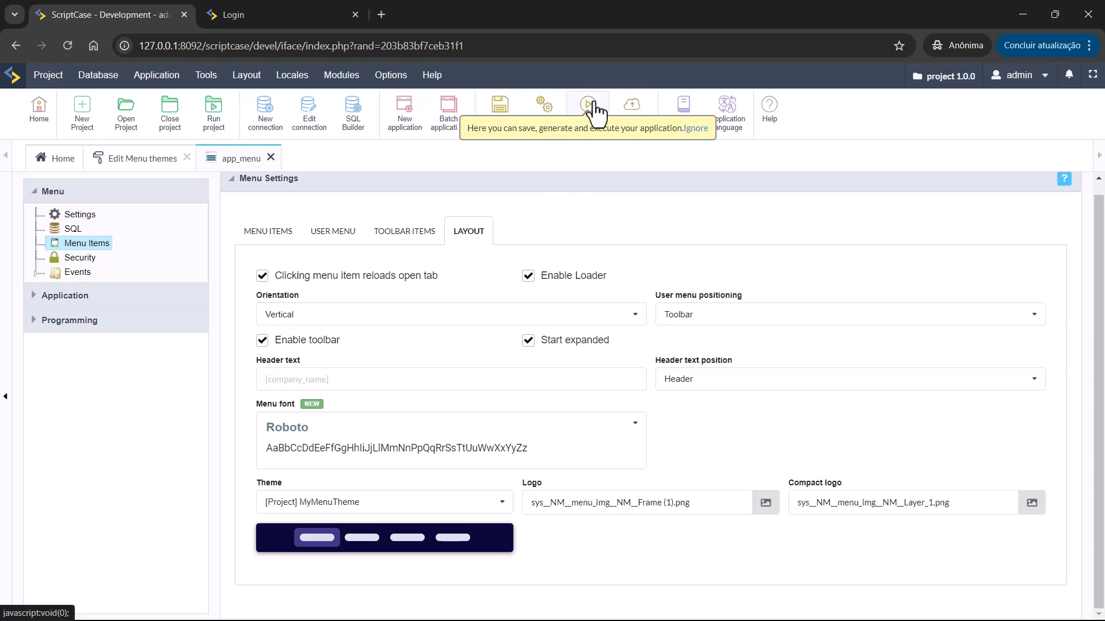
Run app_menu, switch its running theme to Dark Cobalt, then return to Scriptcase.
{"action": "left_click", "coordinate": [587, 104]}
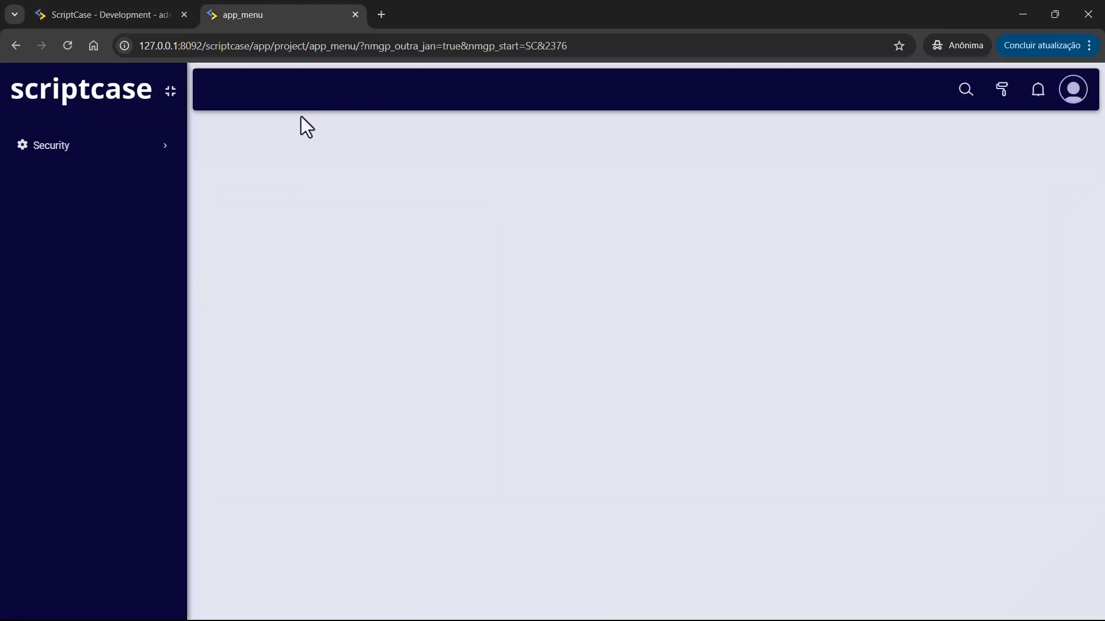
{"action": "left_click", "coordinate": [1002, 89]}
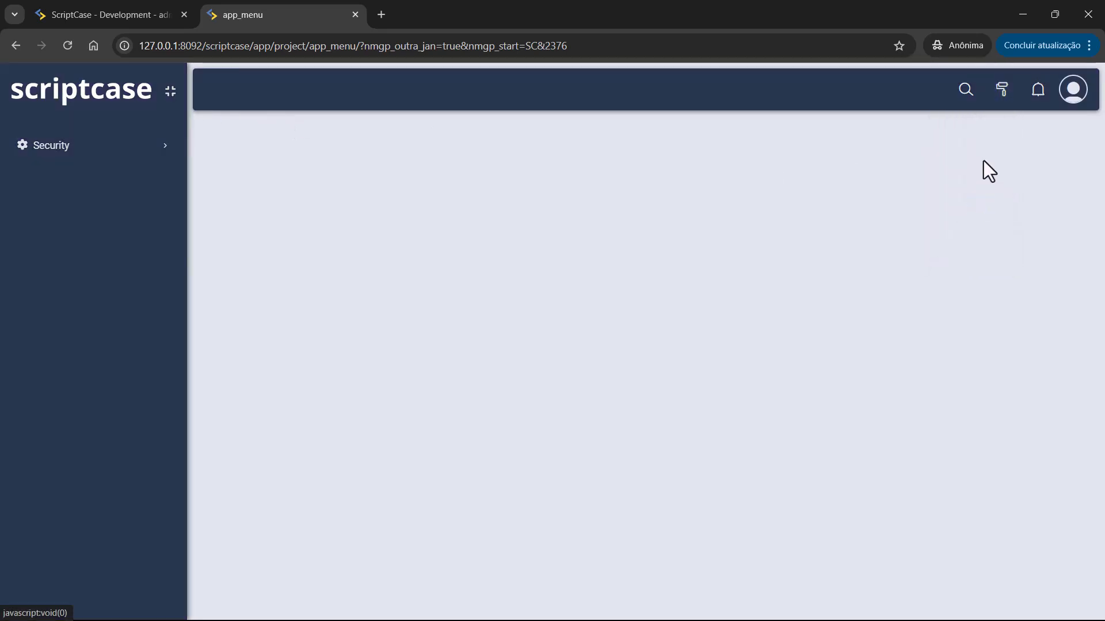
{"action": "left_click", "coordinate": [1001, 88]}
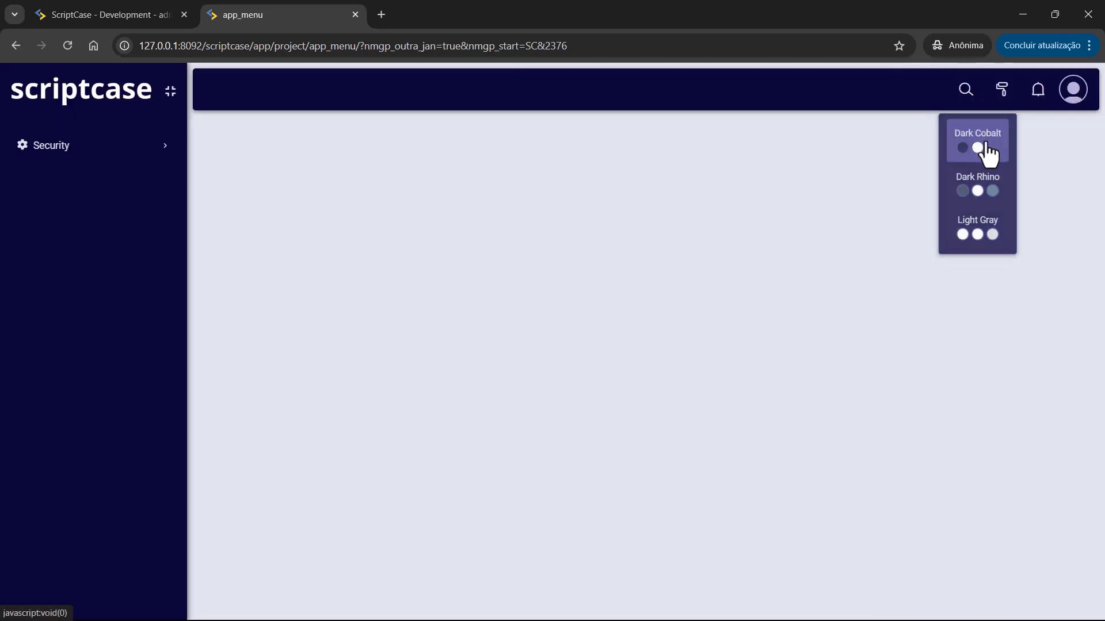
{"action": "left_click", "coordinate": [976, 148]}
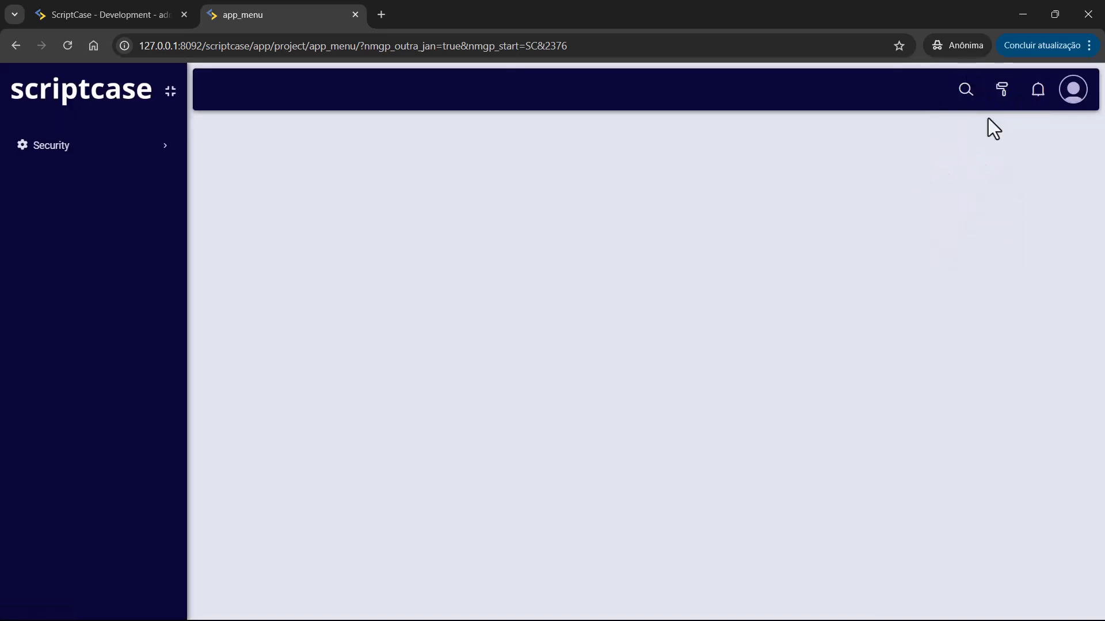
{"action": "mouse_move", "coordinate": [1001, 156]}
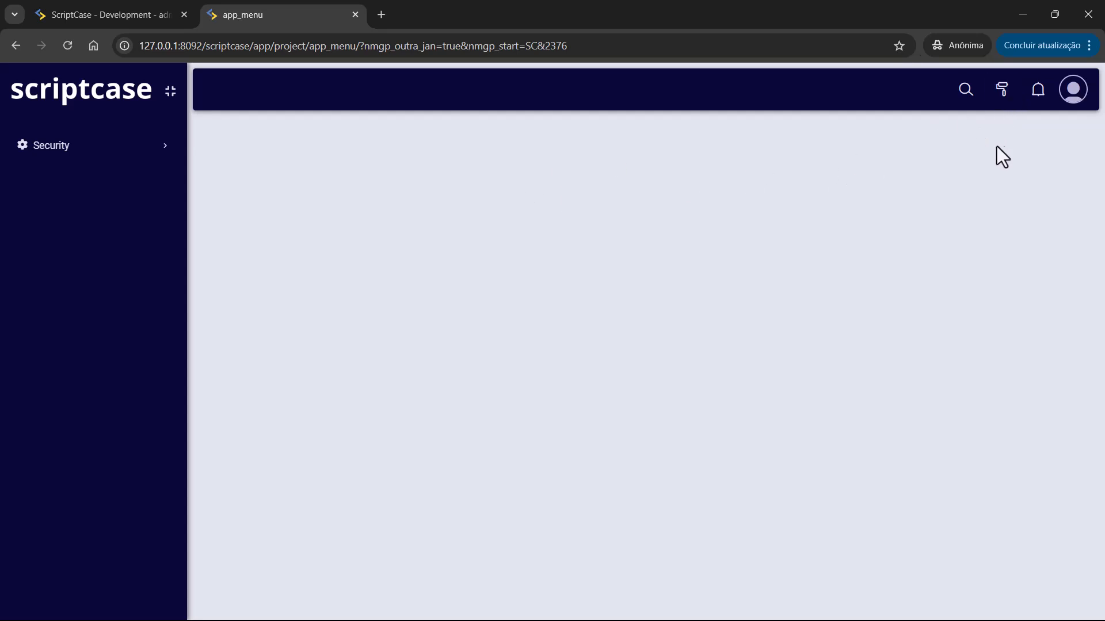
{"action": "left_click", "coordinate": [105, 14]}
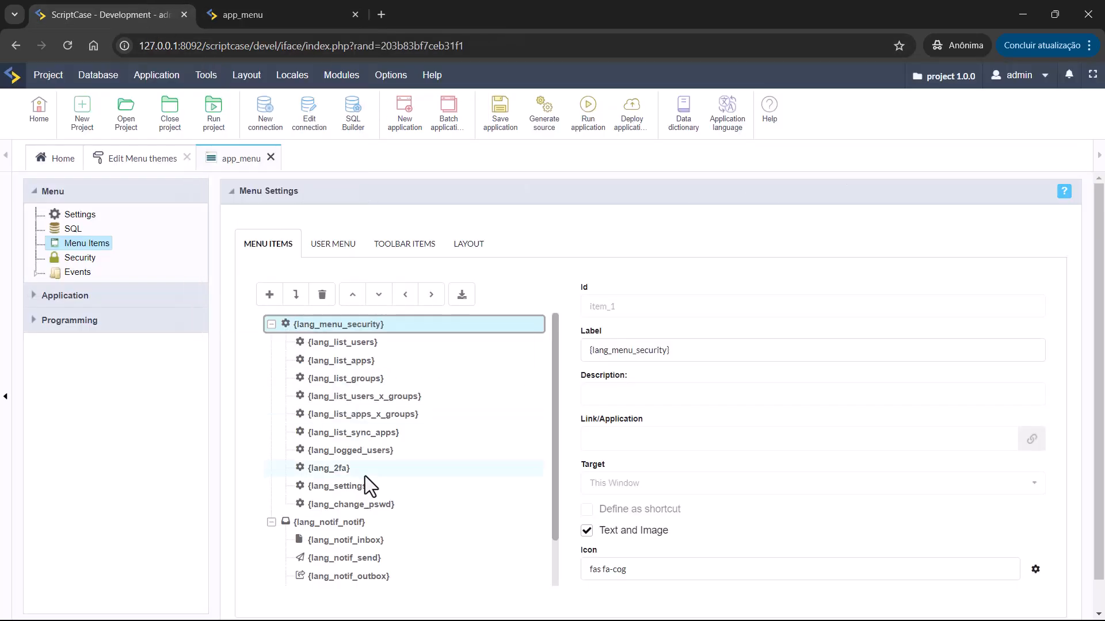
Open MyMenuTheme in the theme editor and begin replacing its secondary colour.
{"action": "left_click", "coordinate": [467, 244]}
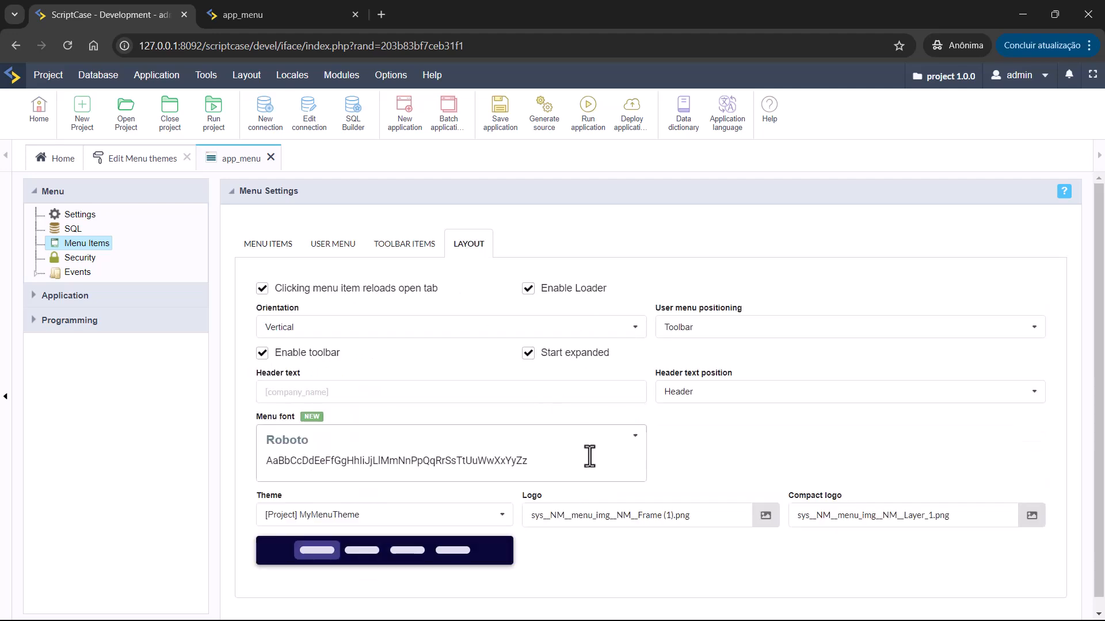
{"action": "mouse_move", "coordinate": [478, 539]}
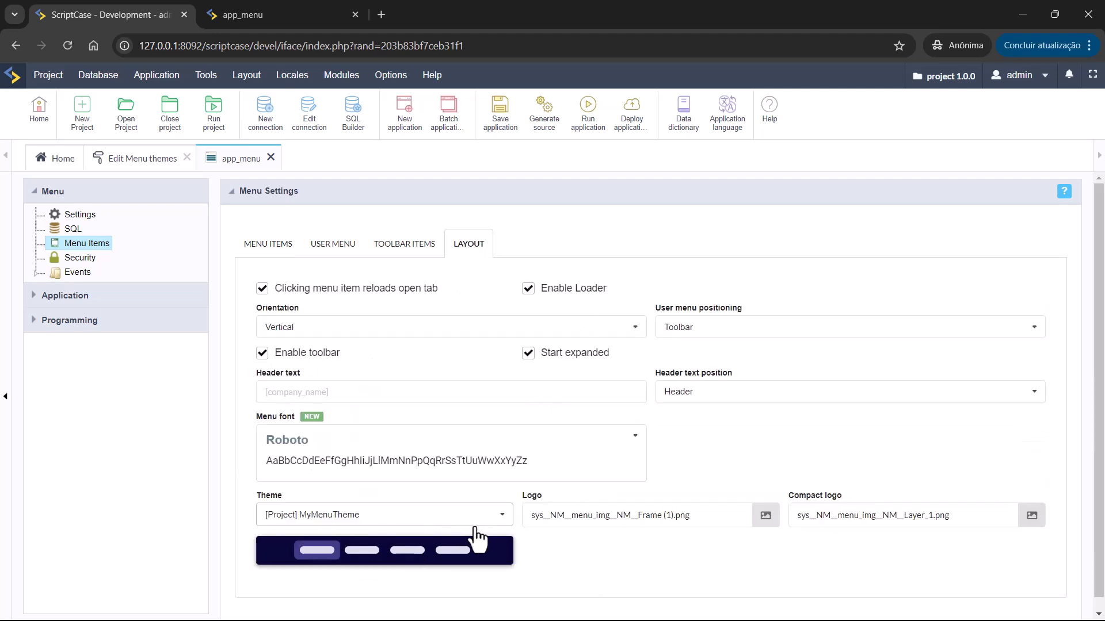
{"action": "mouse_move", "coordinate": [401, 524]}
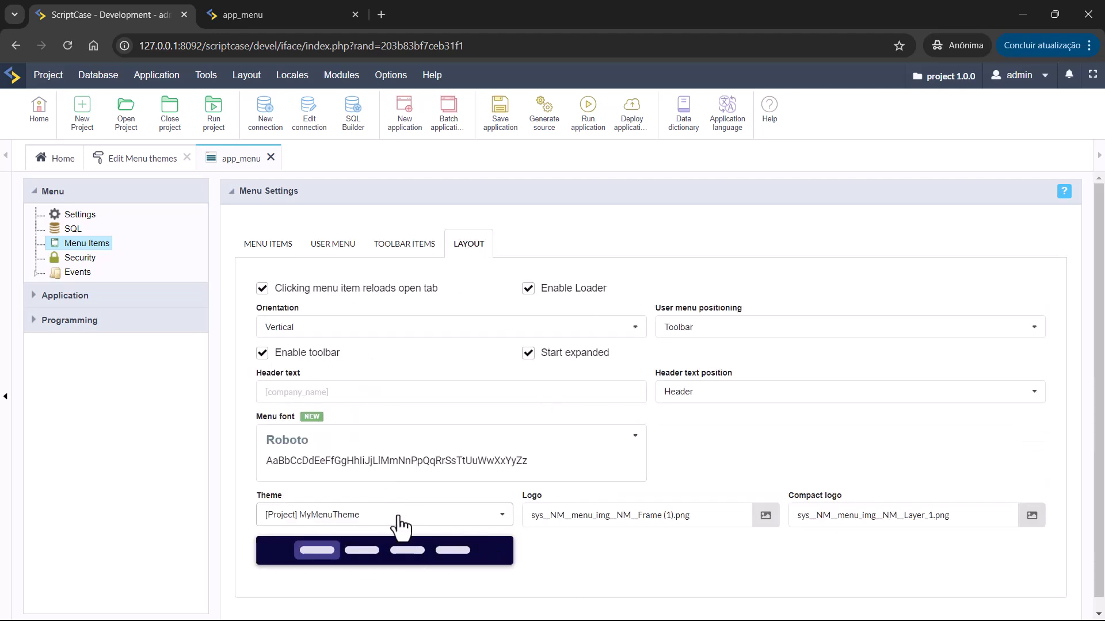
{"action": "mouse_move", "coordinate": [134, 168]}
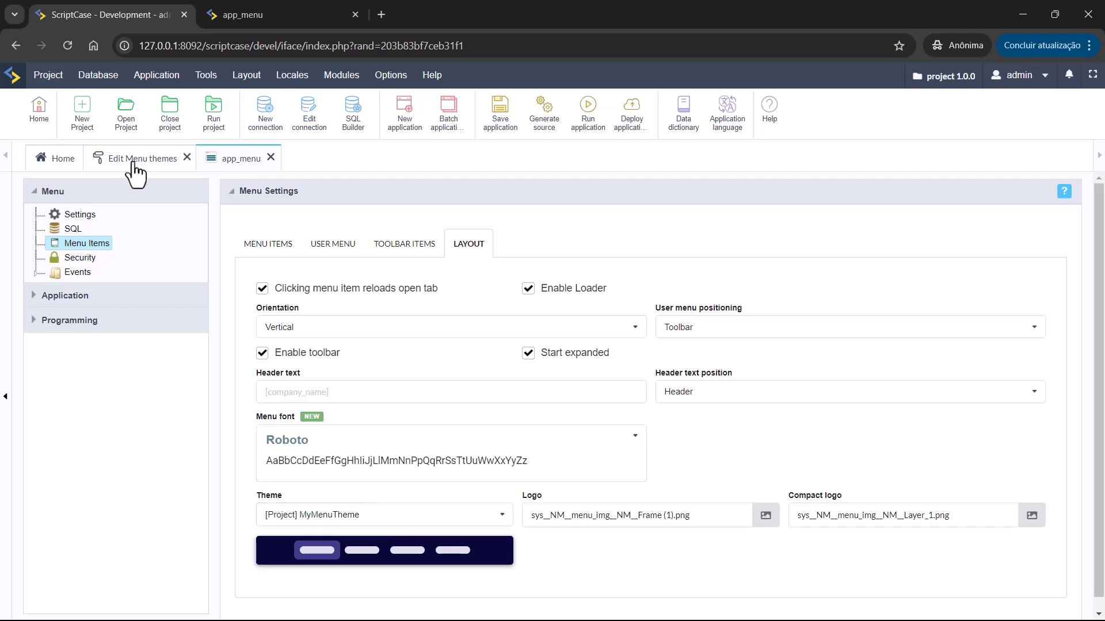
{"action": "left_click", "coordinate": [141, 158]}
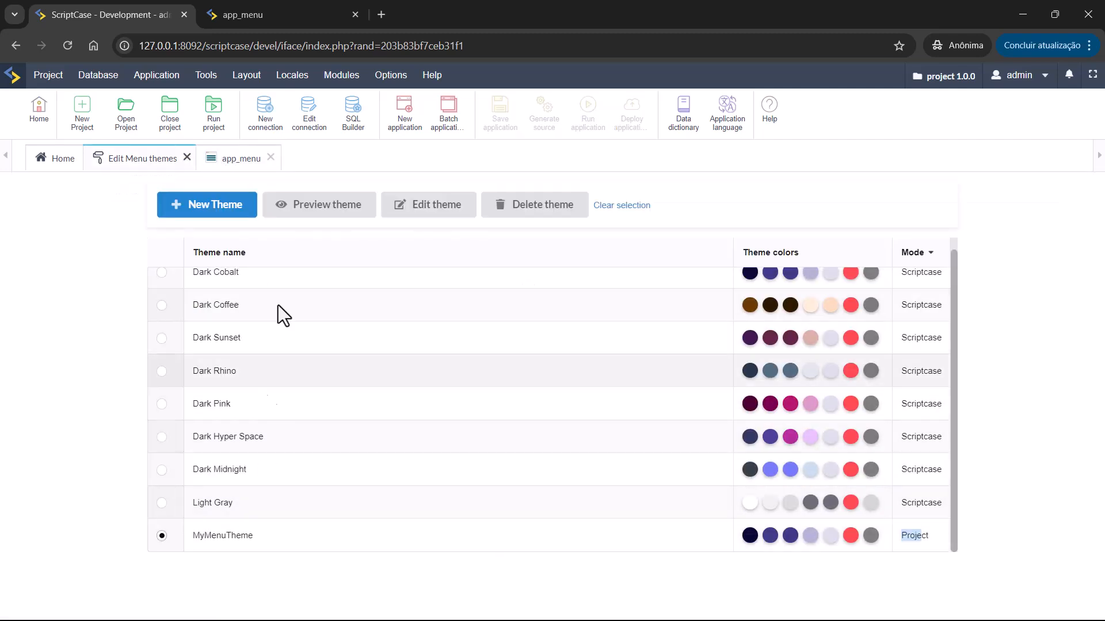
{"action": "left_click", "coordinate": [427, 205]}
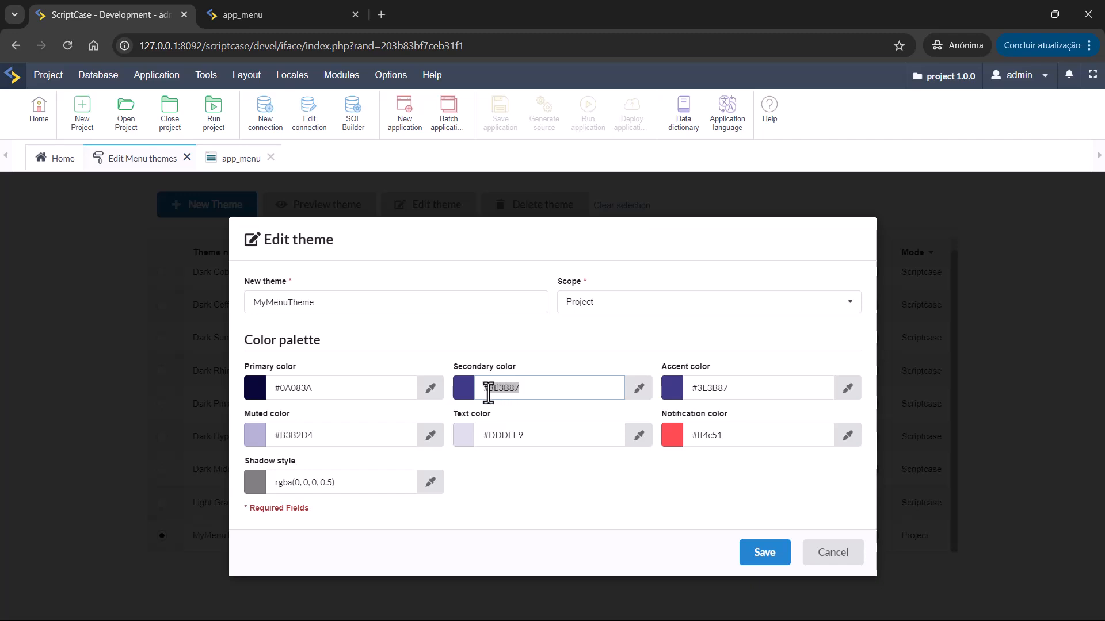
{"action": "left_click", "coordinate": [343, 387]}
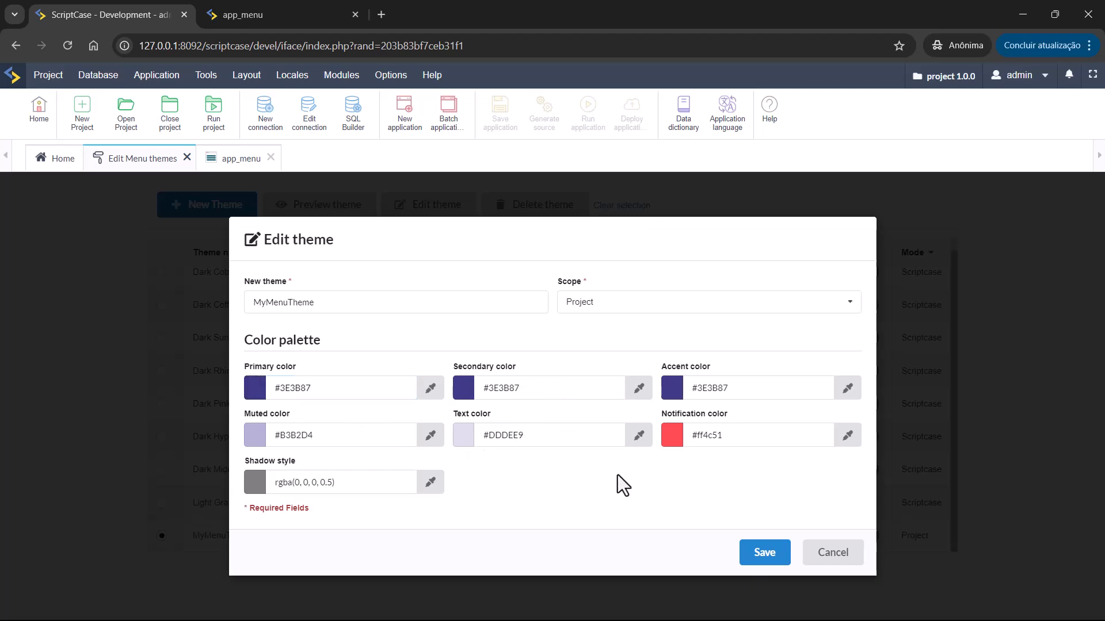
{"action": "left_click", "coordinate": [747, 387]}
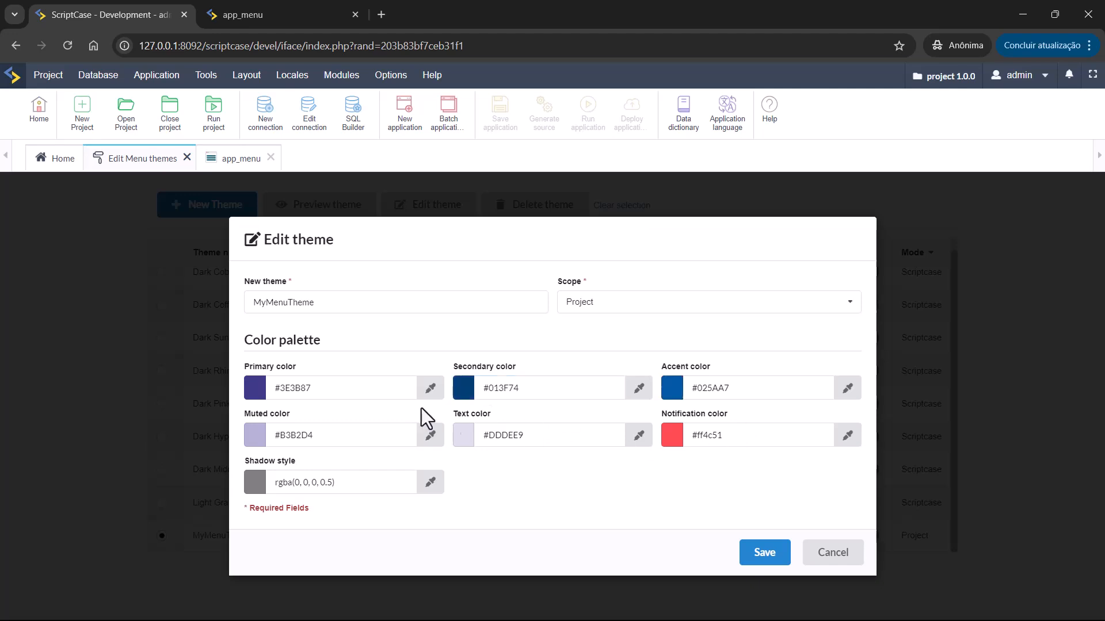
{"action": "mouse_move", "coordinate": [765, 552]}
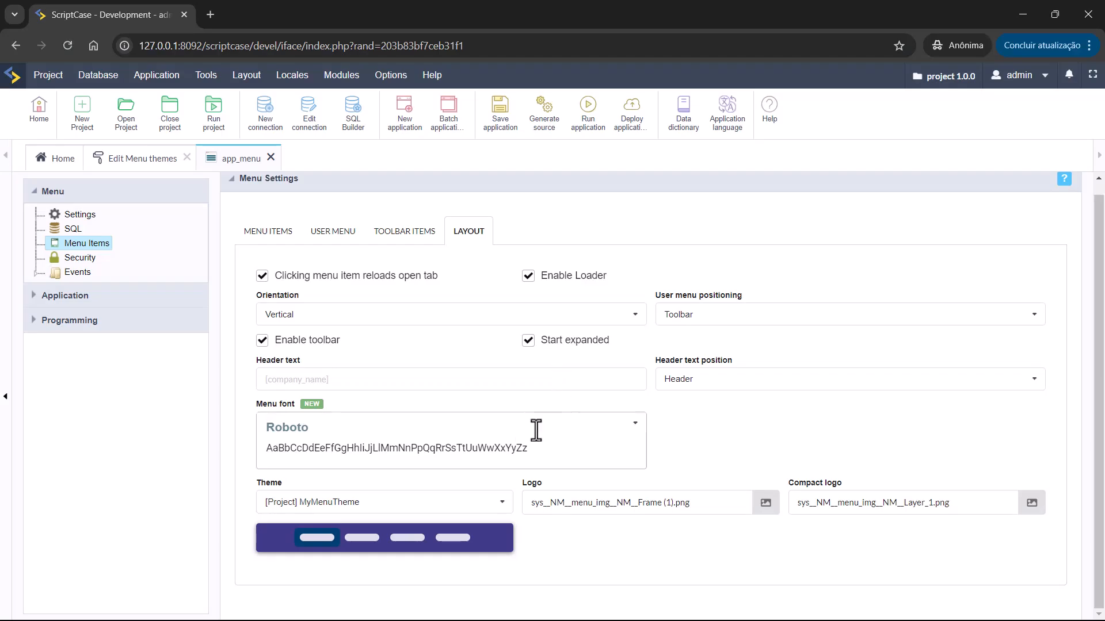
Choose Source Sans Pro from app_menu's Menu font list.
{"action": "left_click", "coordinate": [632, 423]}
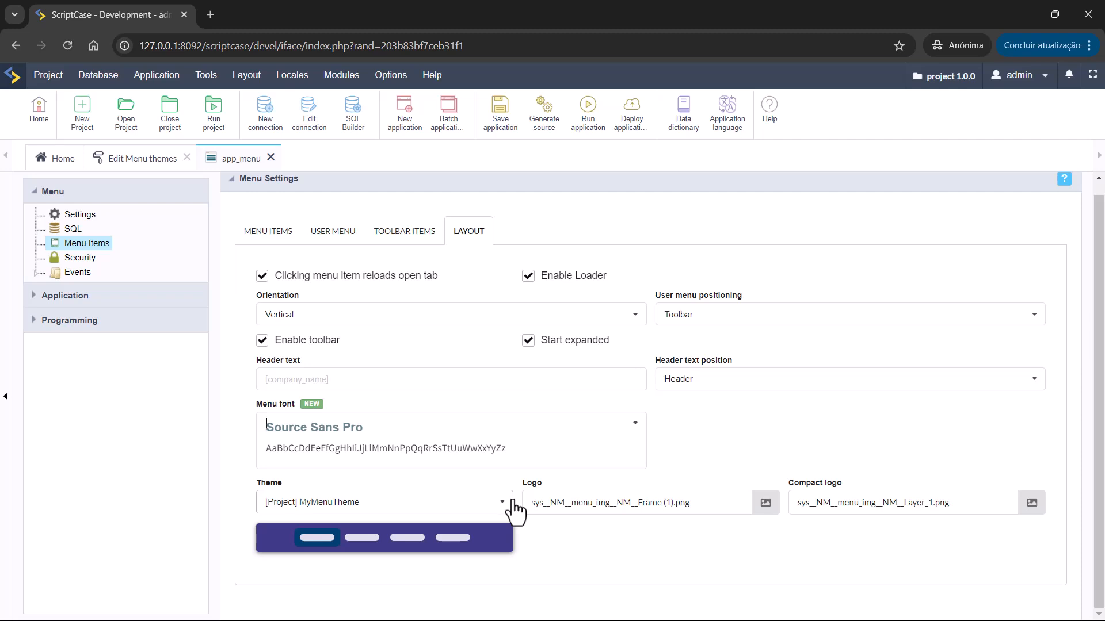
{"action": "left_click", "coordinate": [246, 75]}
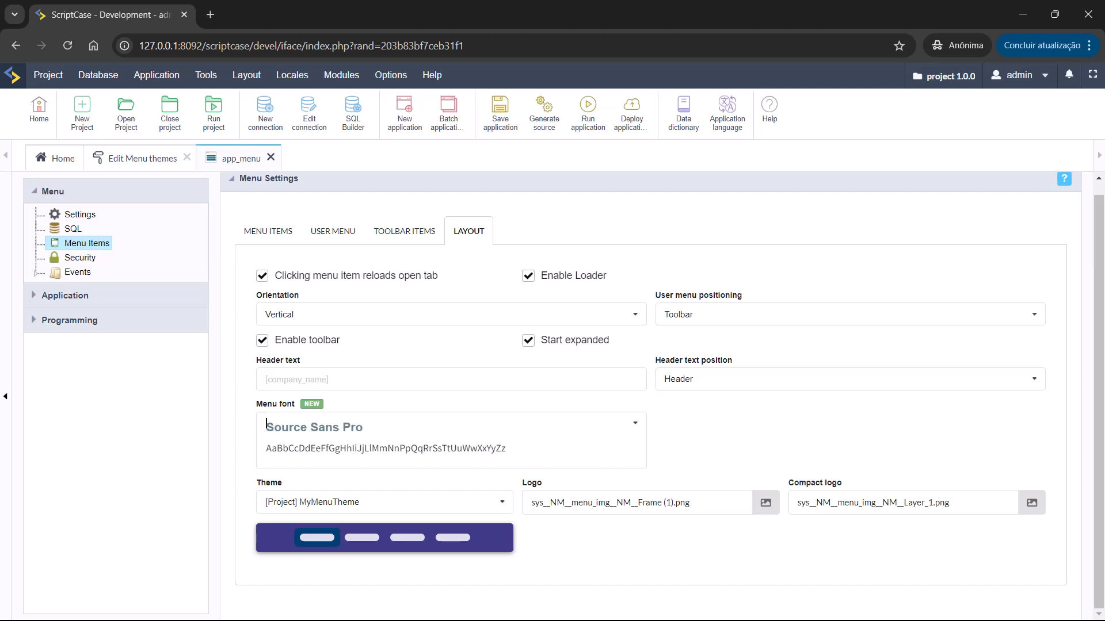
{"action": "left_click", "coordinate": [246, 75]}
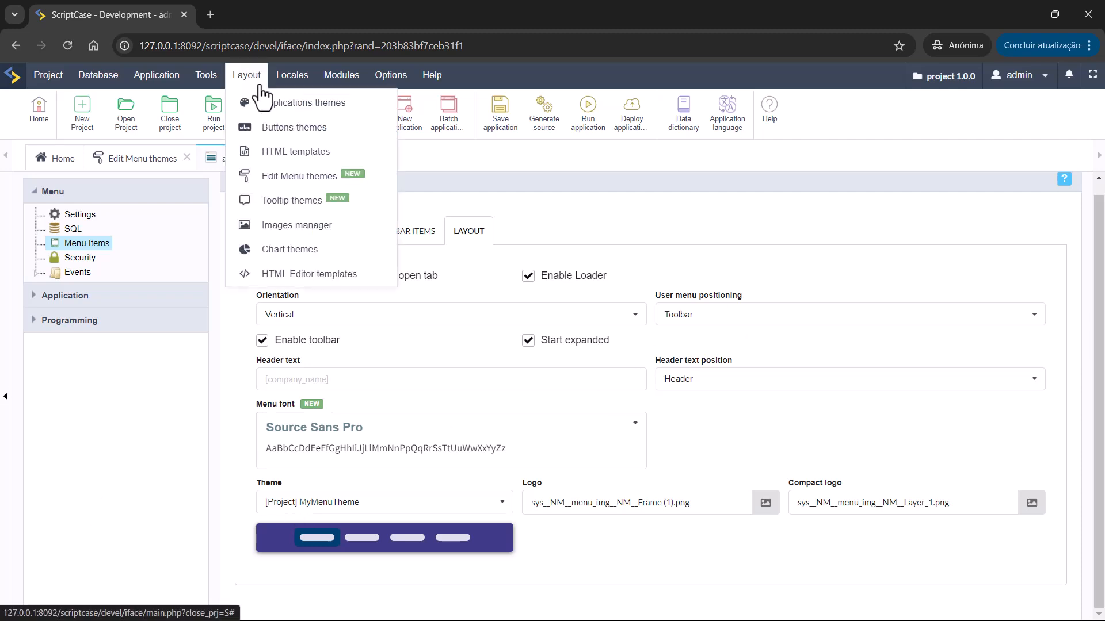
Open the menu themes editor, select Dark Cobalt, and preview it.
{"action": "left_click", "coordinate": [299, 176]}
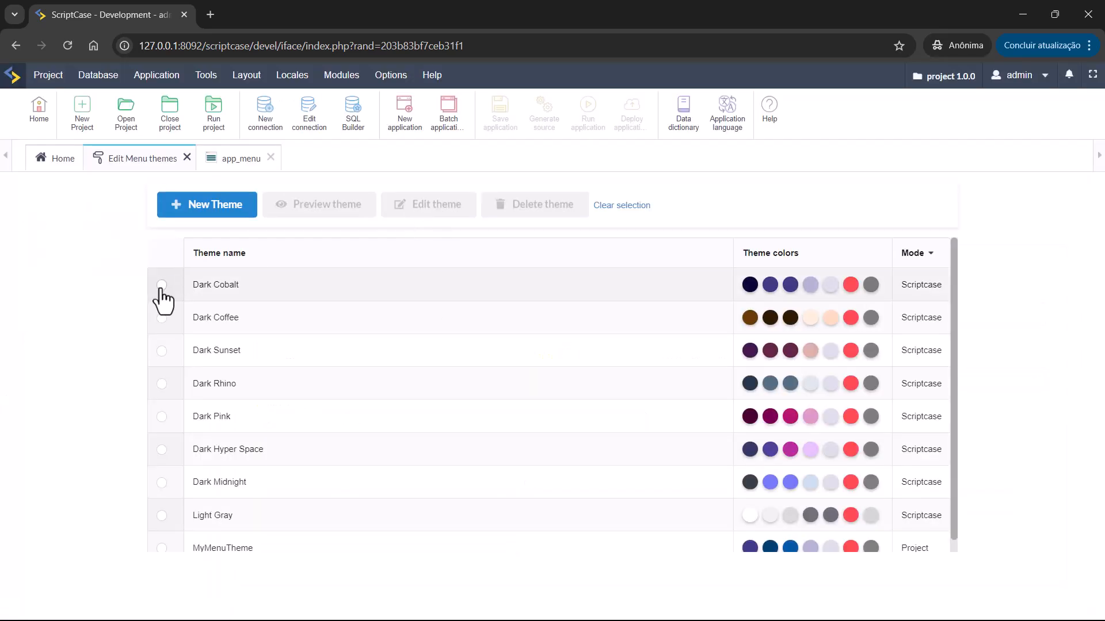
{"action": "left_click", "coordinate": [162, 285]}
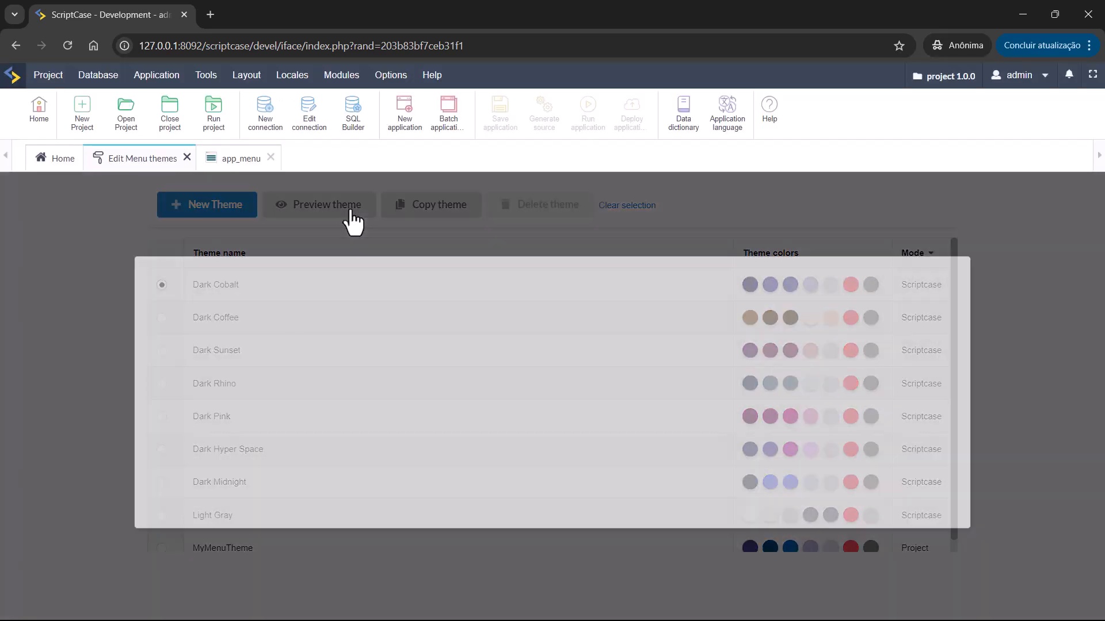
{"action": "left_click", "coordinate": [318, 205]}
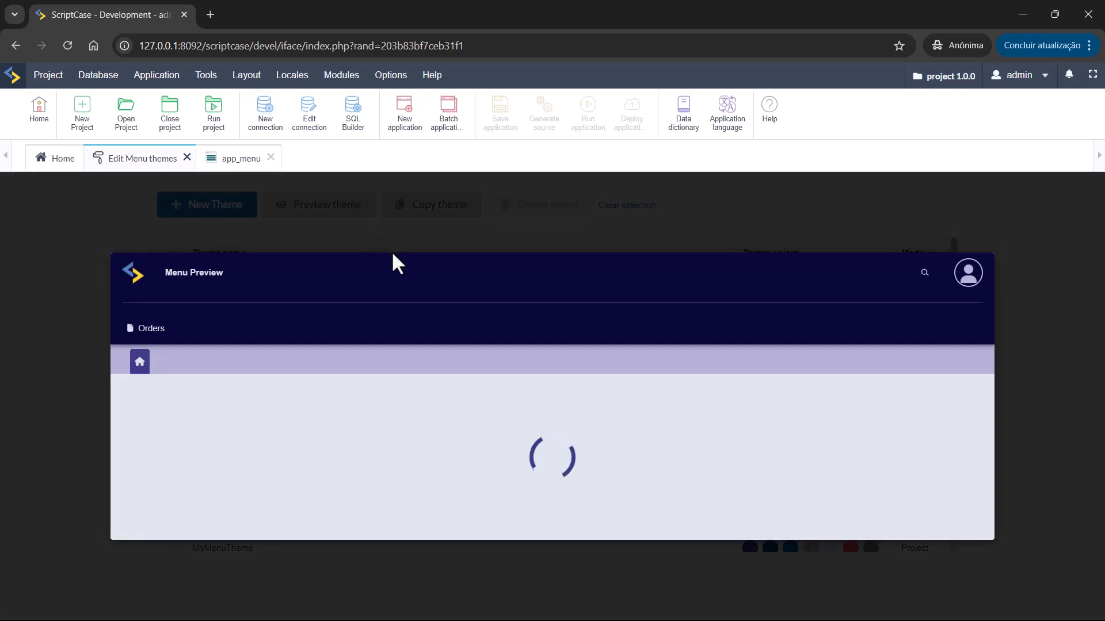